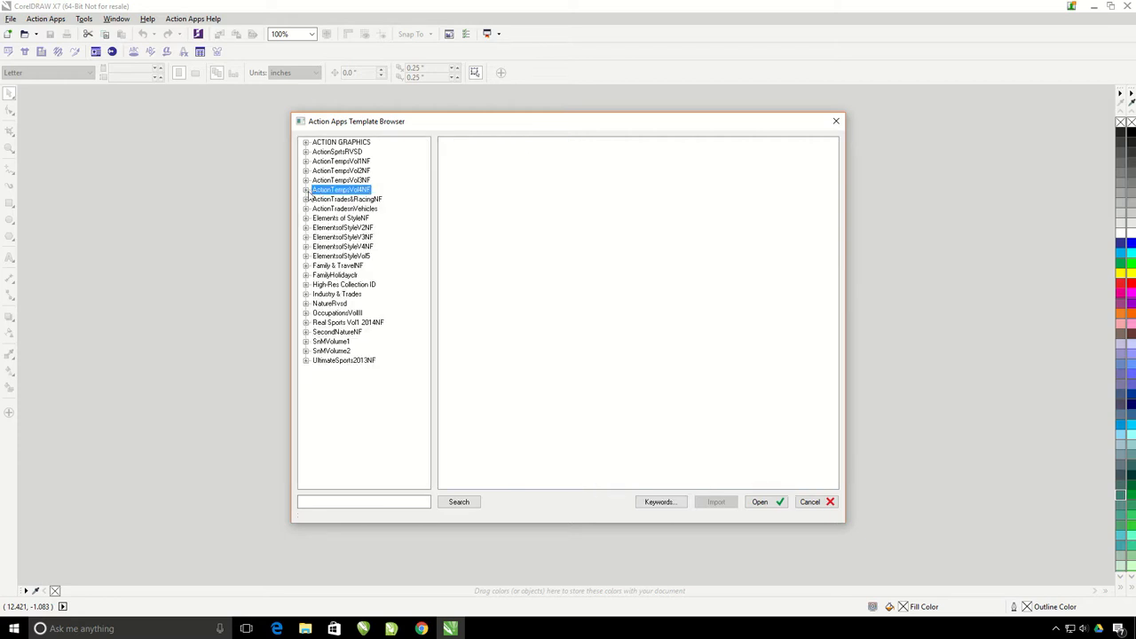
Expand the template collection and search all templates for 'cdr'.
click(306, 199)
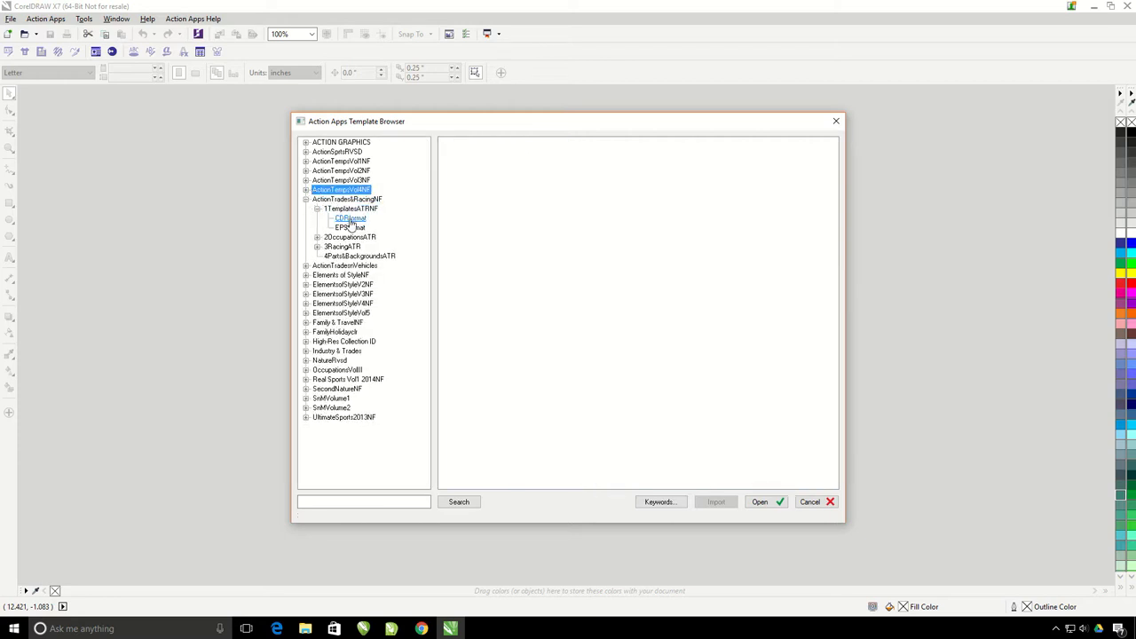
click(348, 219)
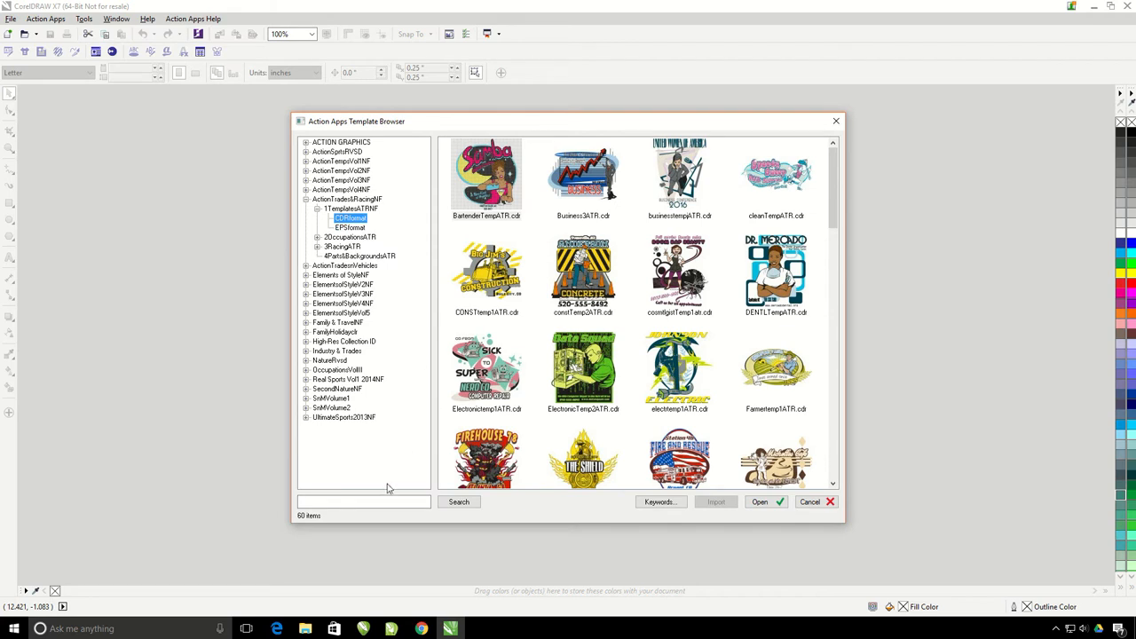
mouse_move(351, 525)
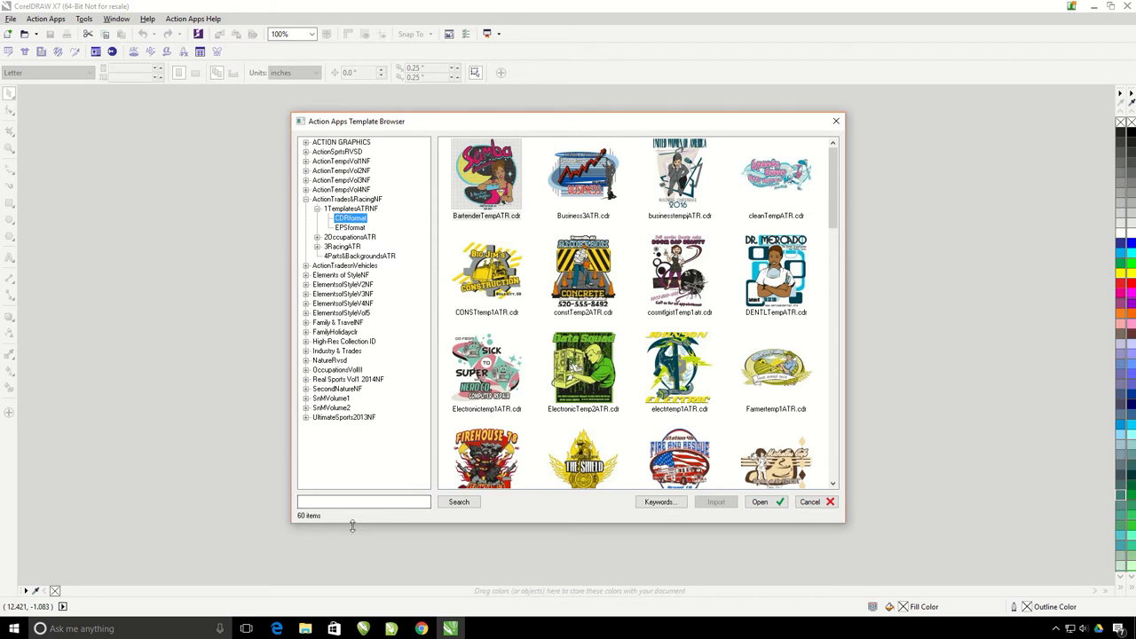
click(362, 500)
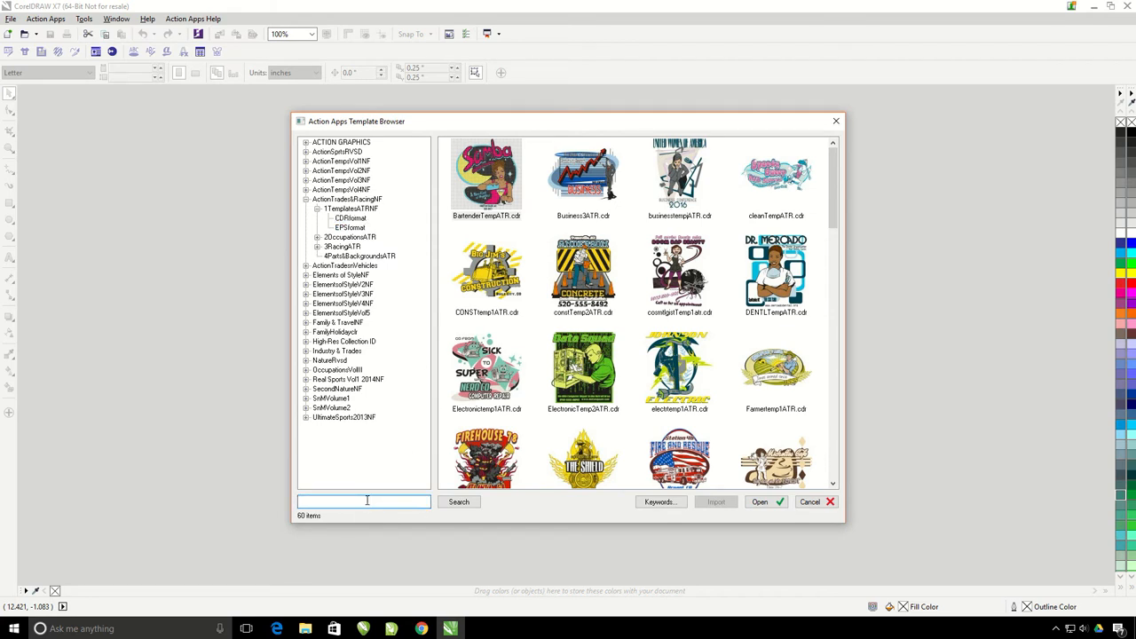
text(cdr)
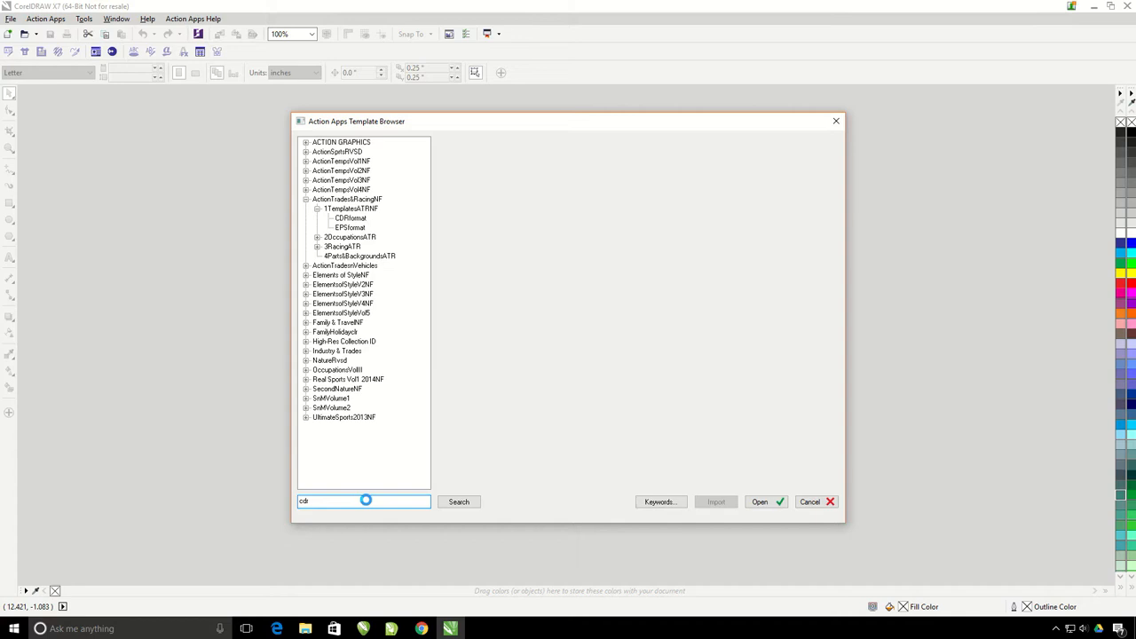
click(459, 500)
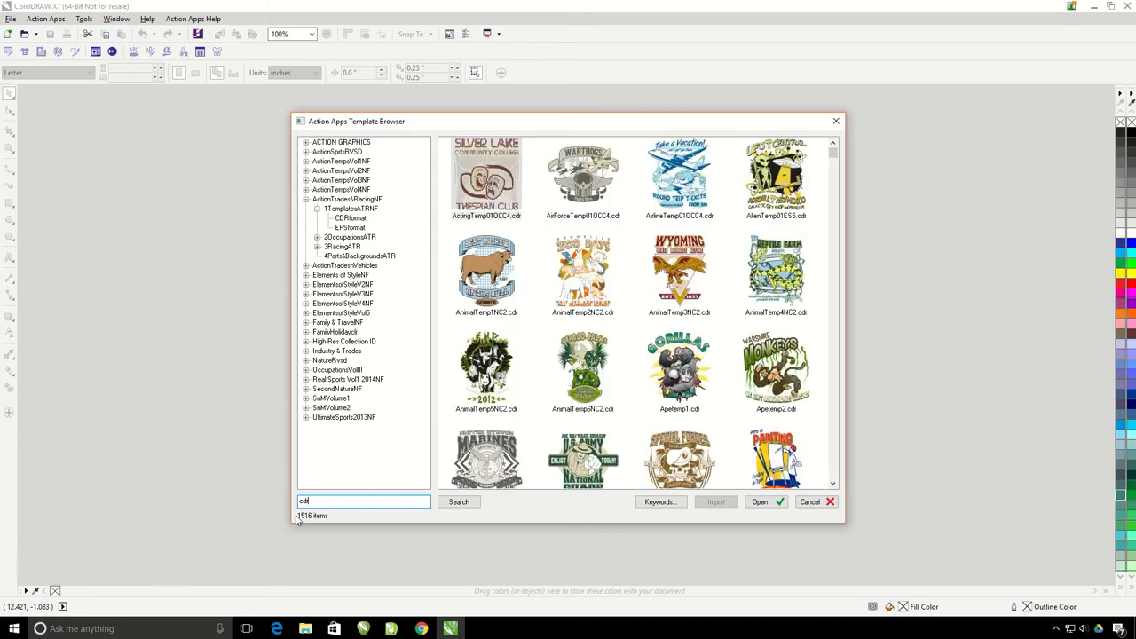
mouse_move(824, 158)
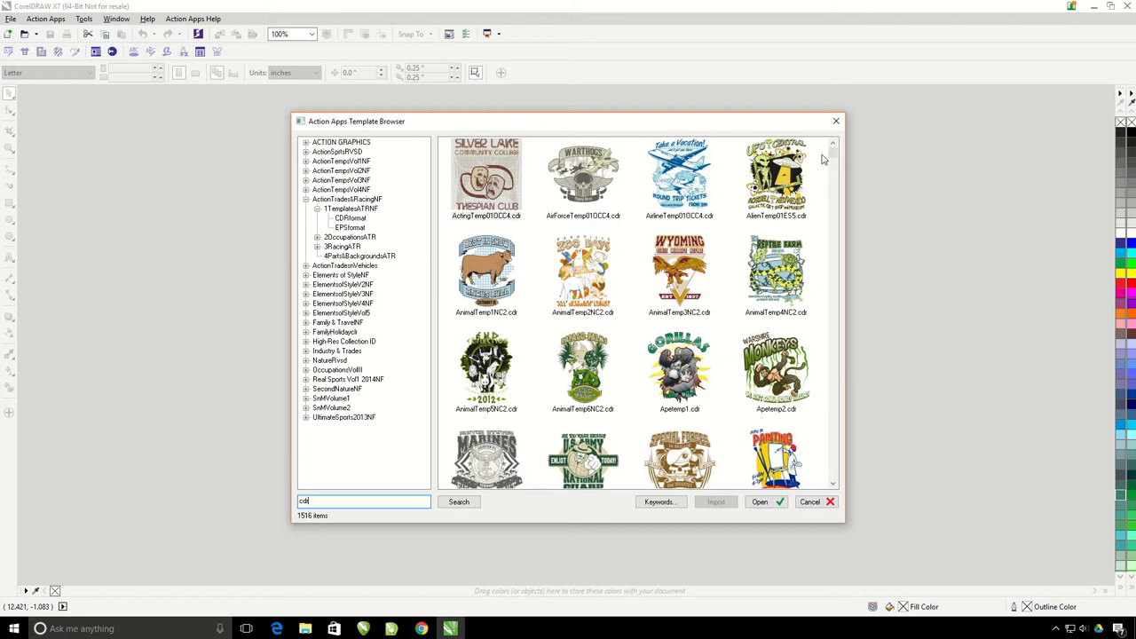
Scroll the results to the race-car designs and select the blue hot-rod car template.
scroll(down, 3)
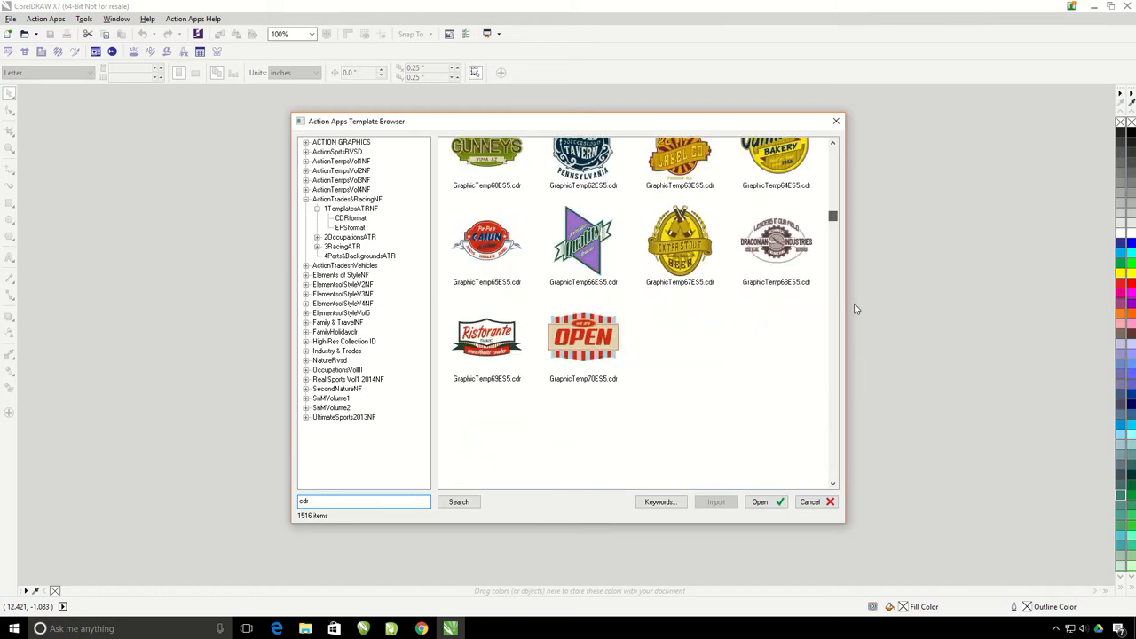
scroll(down, 3)
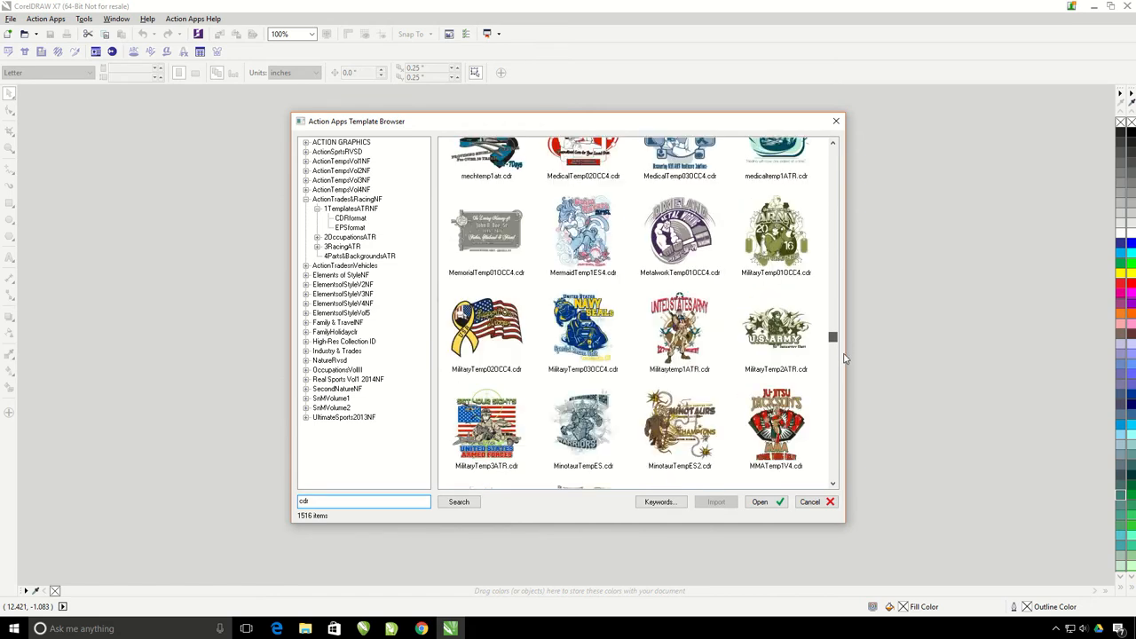
scroll(down, 3)
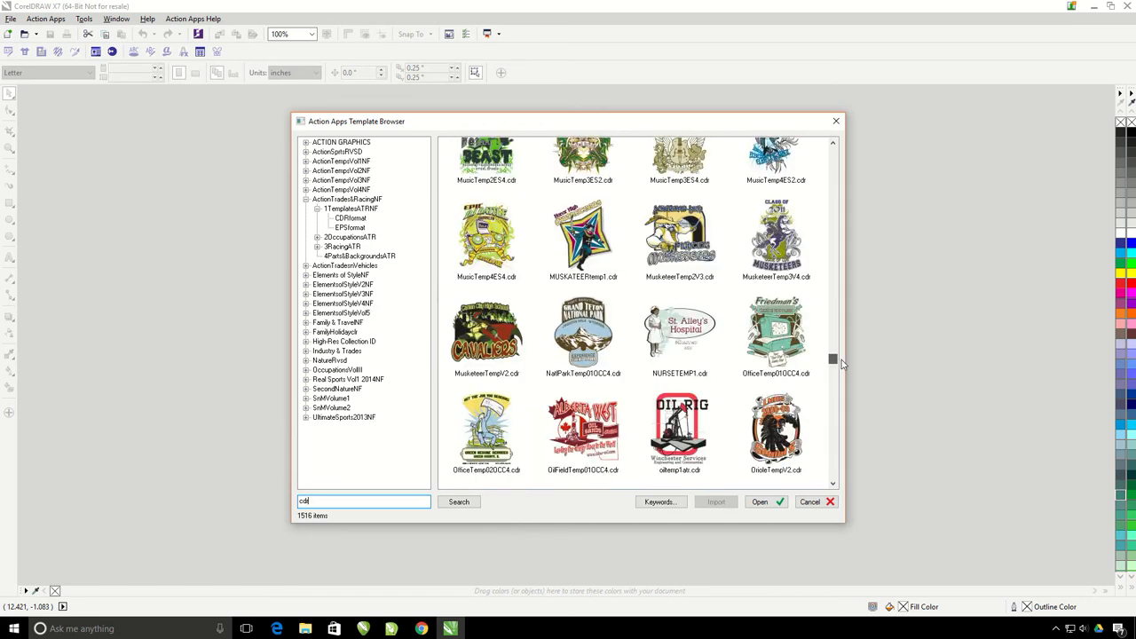
scroll(down, 3)
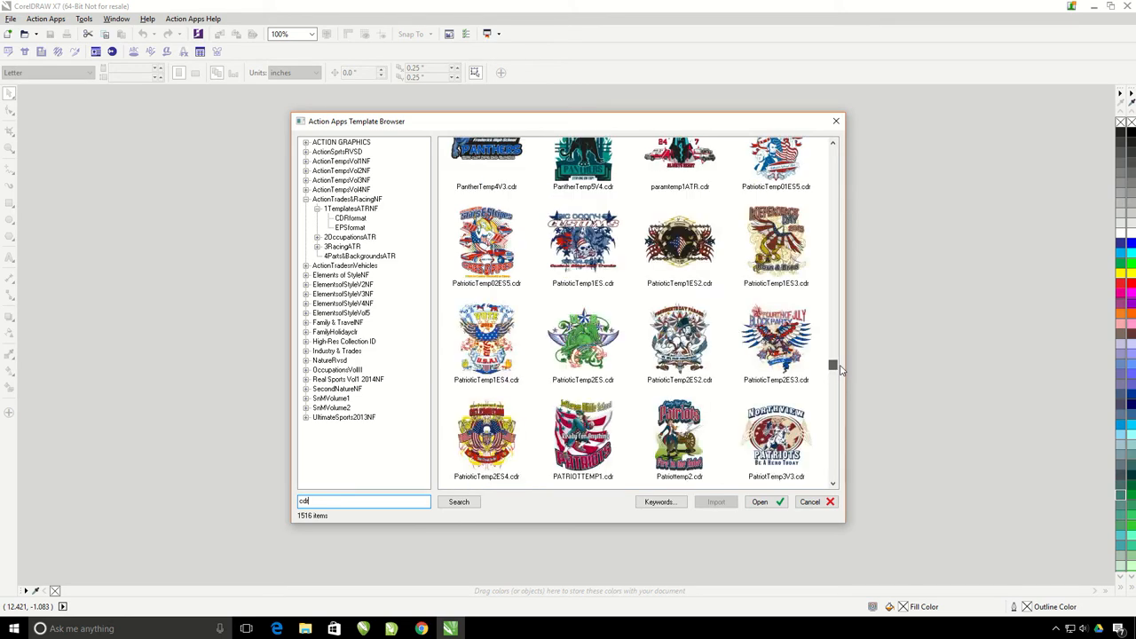
scroll(down, 3)
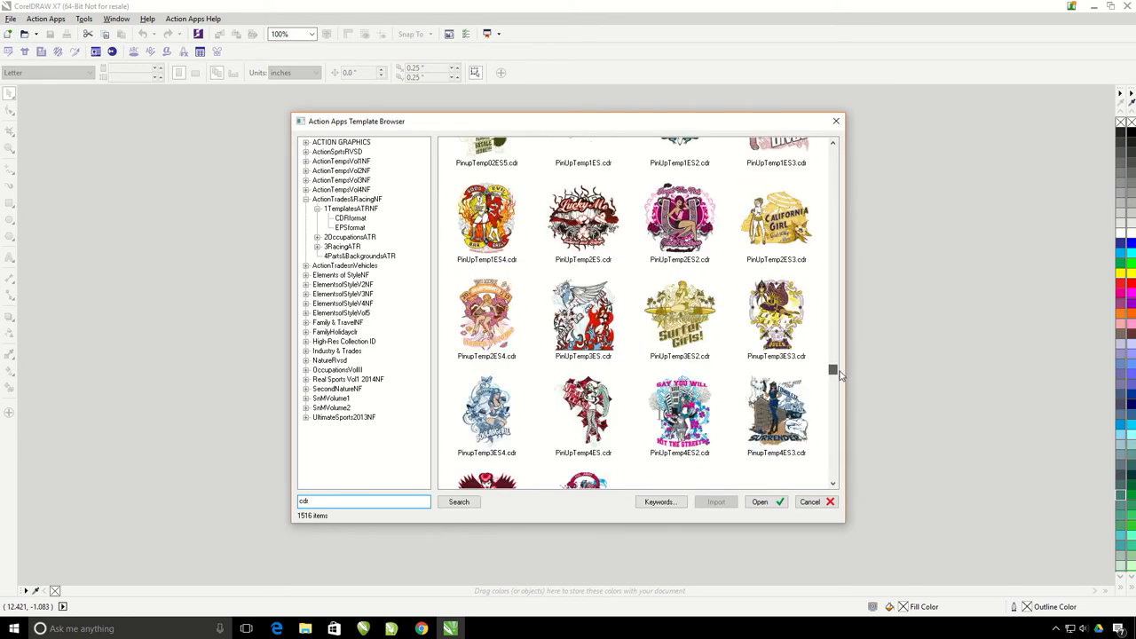
scroll(down, 3)
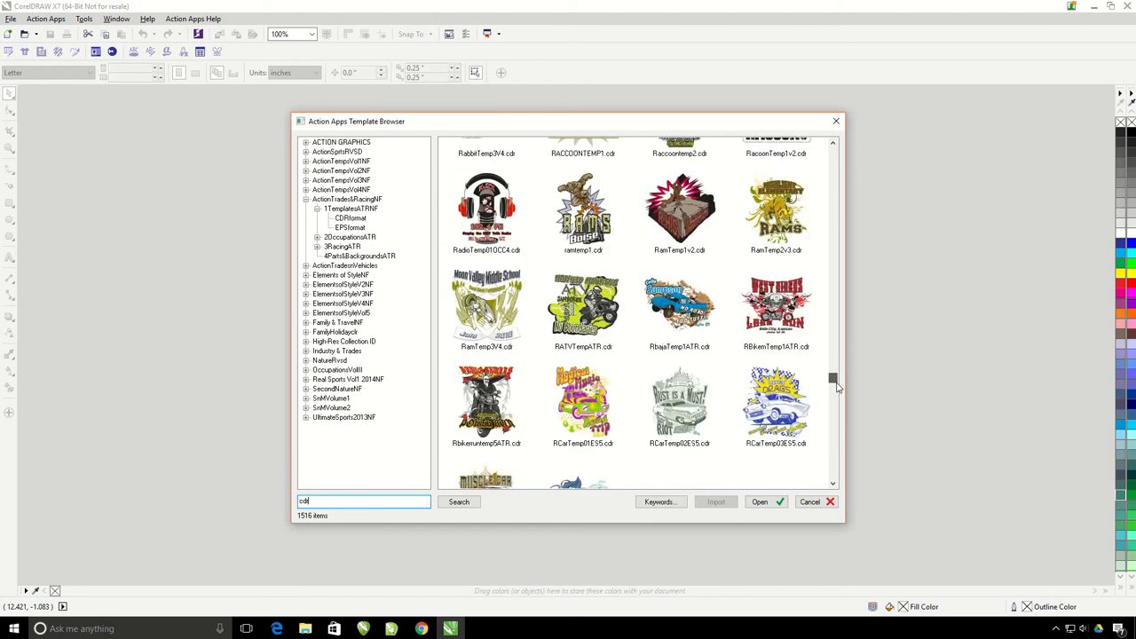
click(776, 405)
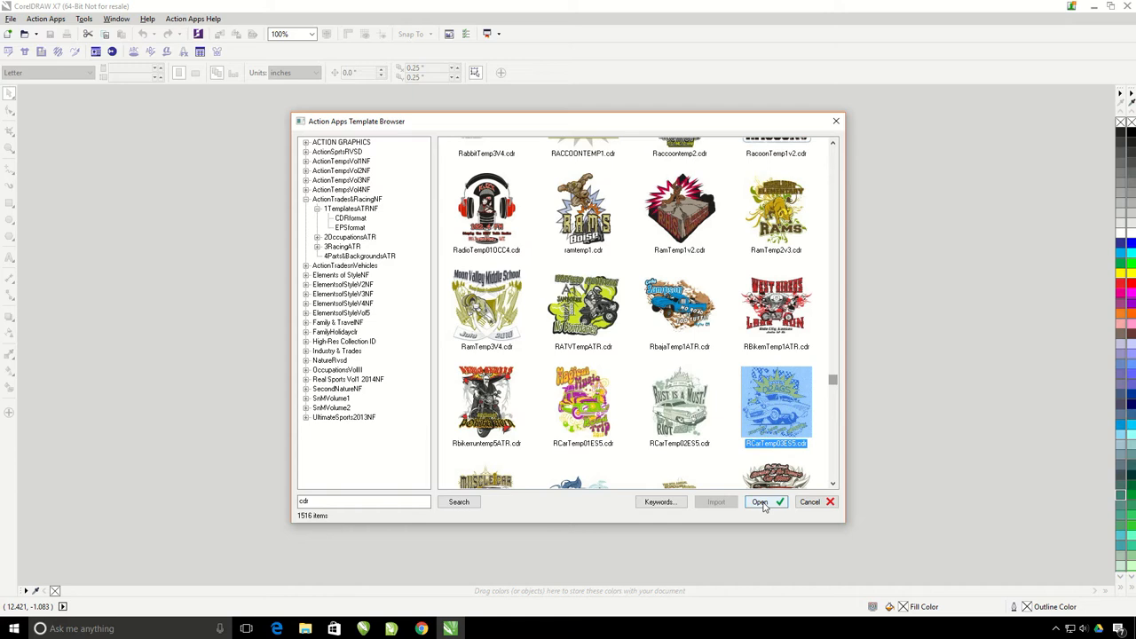
Load the Dave's Drags hot-rod template and start the Template Editor on it.
click(760, 501)
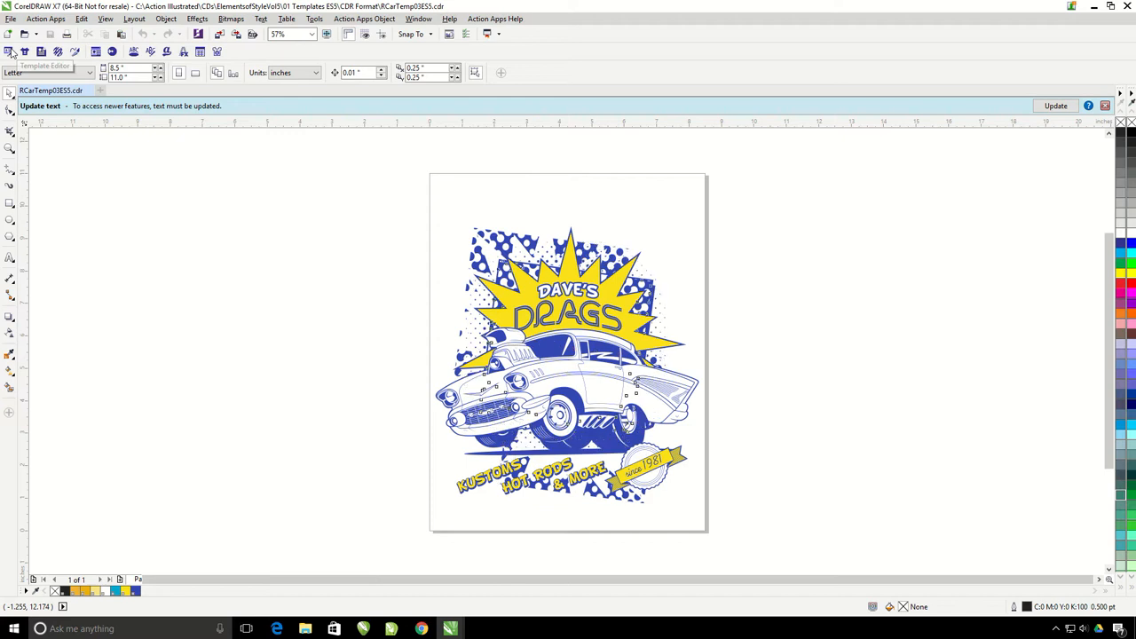
click(21, 49)
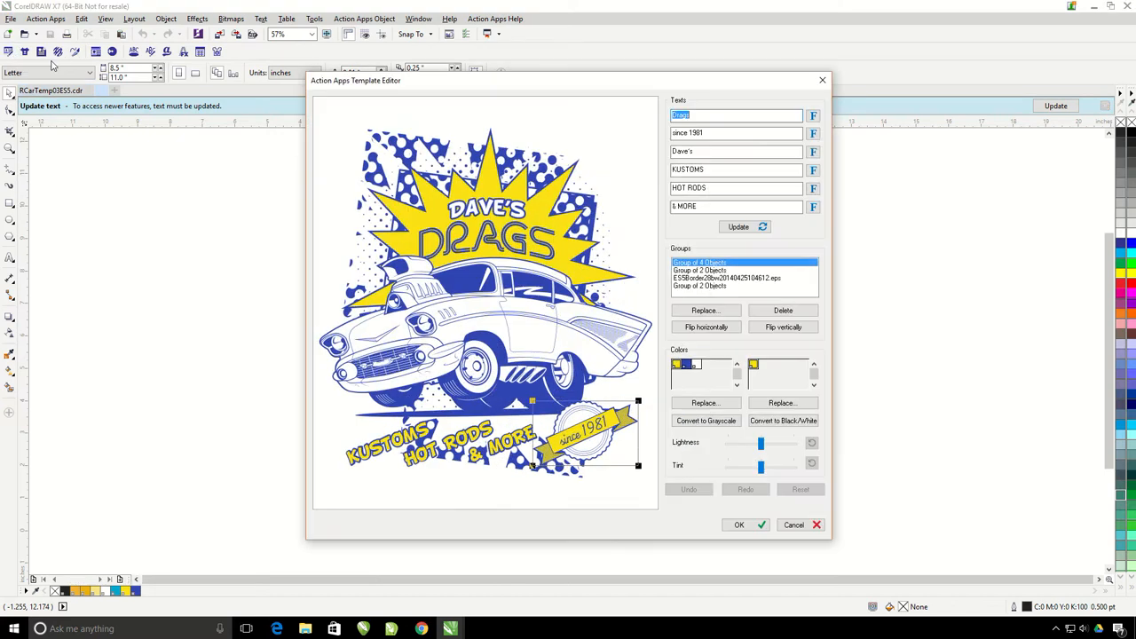
mouse_move(661, 277)
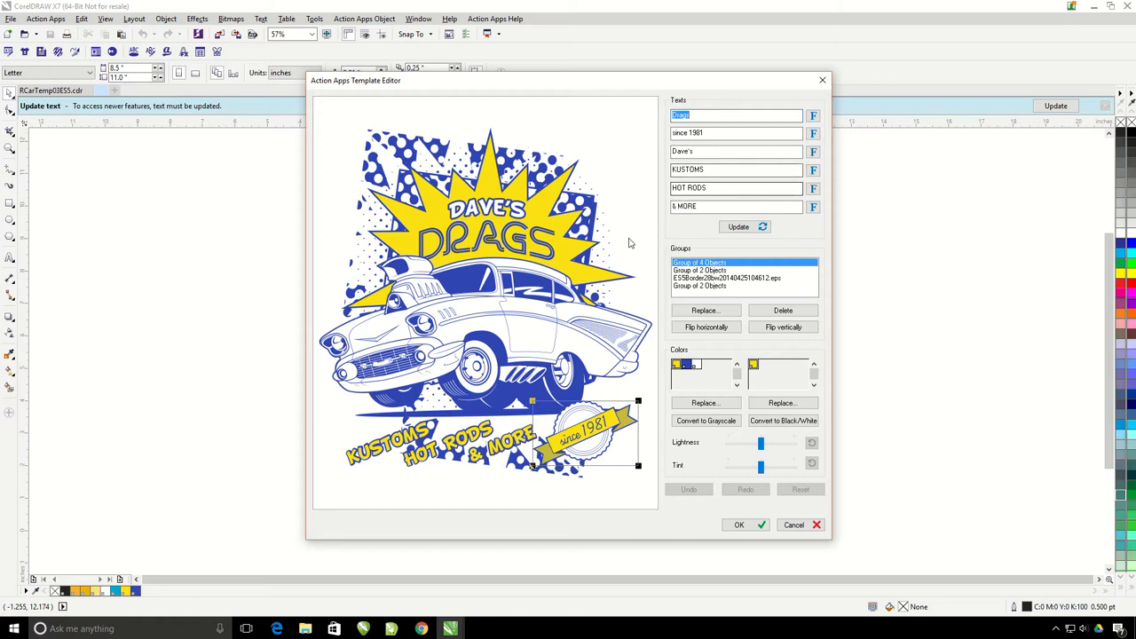
Replace the name texts with 'Action', 'Illustrated' and 'CLIPART'.
click(735, 151)
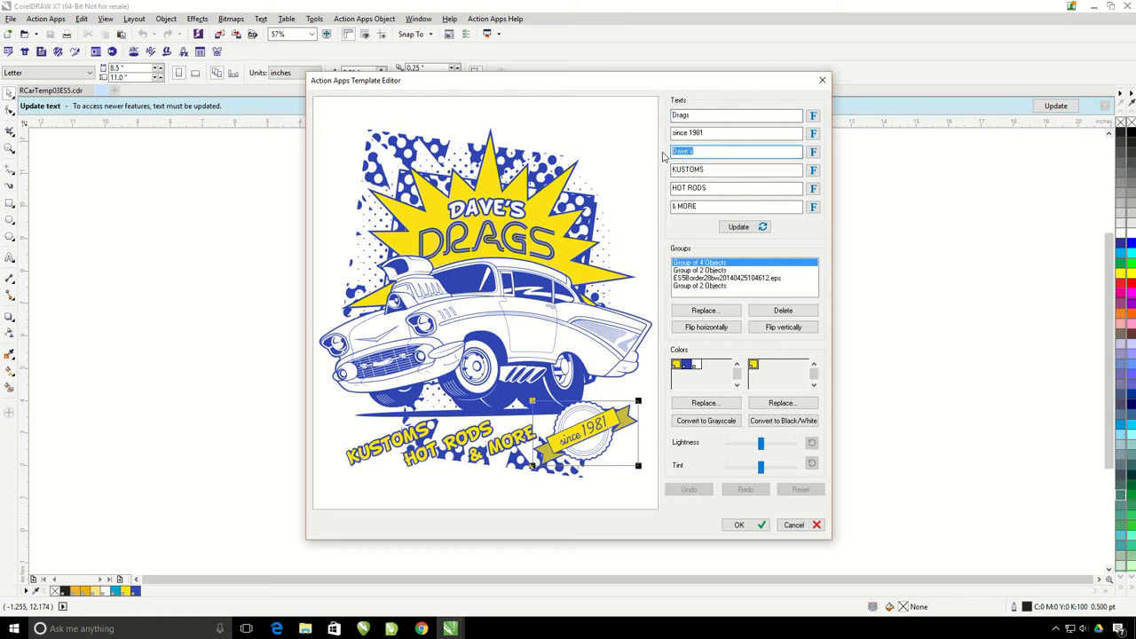
text(Action)
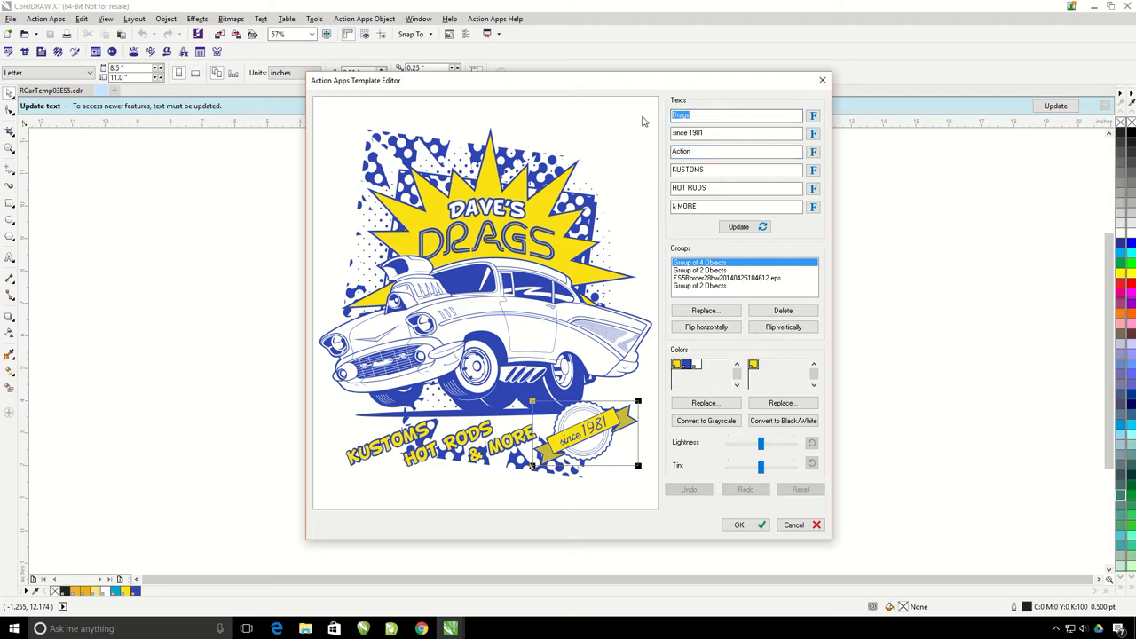
text(Illustrated)
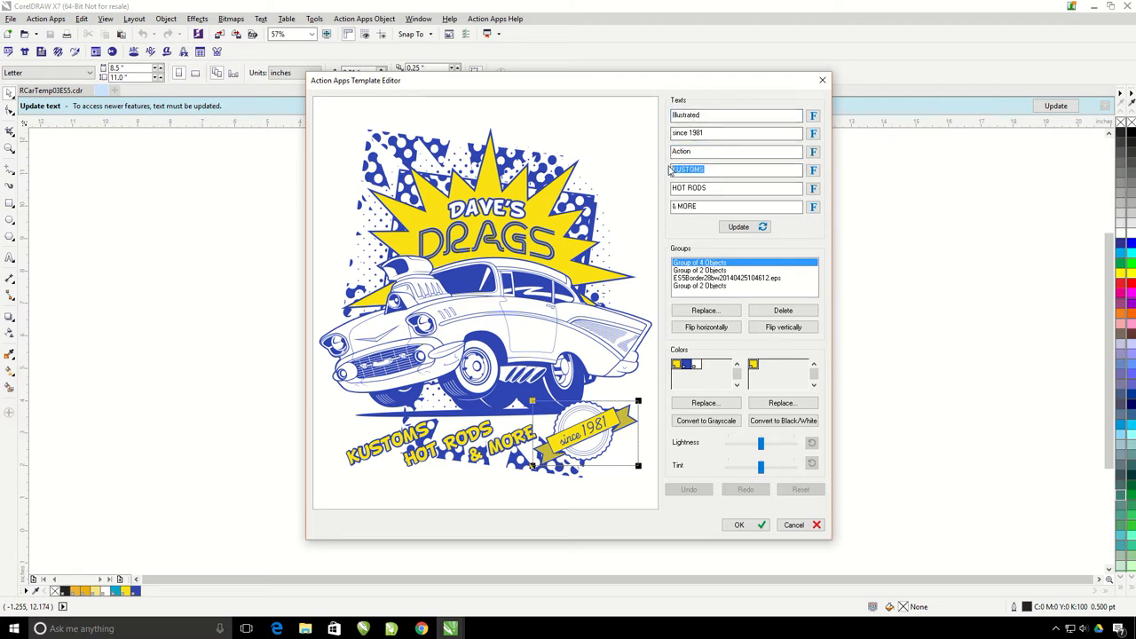
text(CLIPART)
click(737, 188)
text(TEMPLATES)
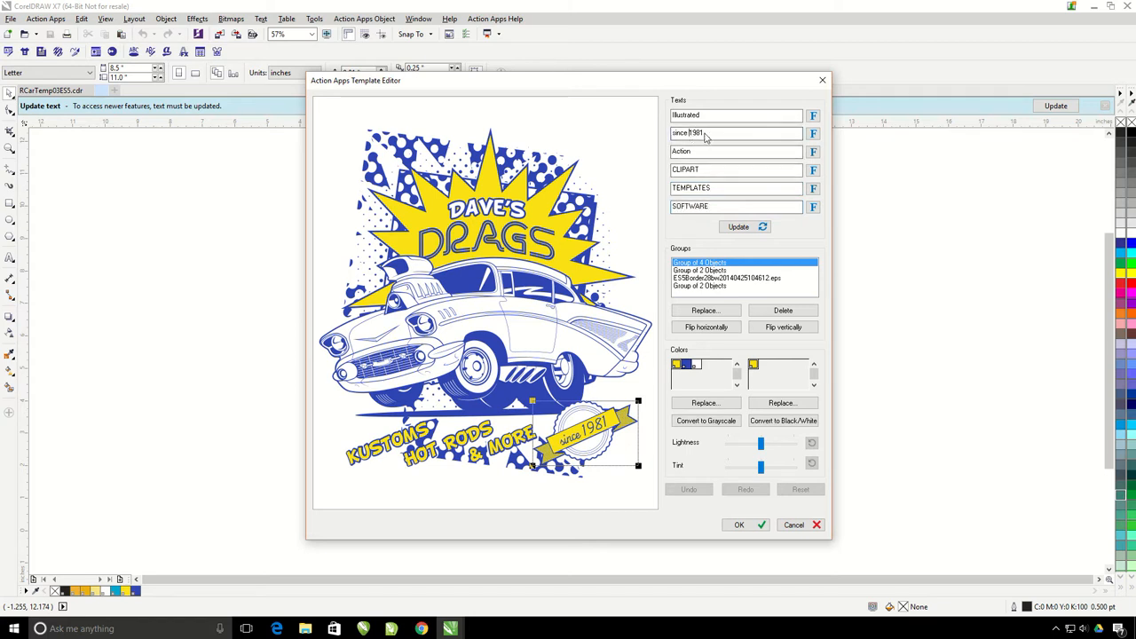
Change the since year to 2000 and update the design with the new texts.
double_click(693, 133)
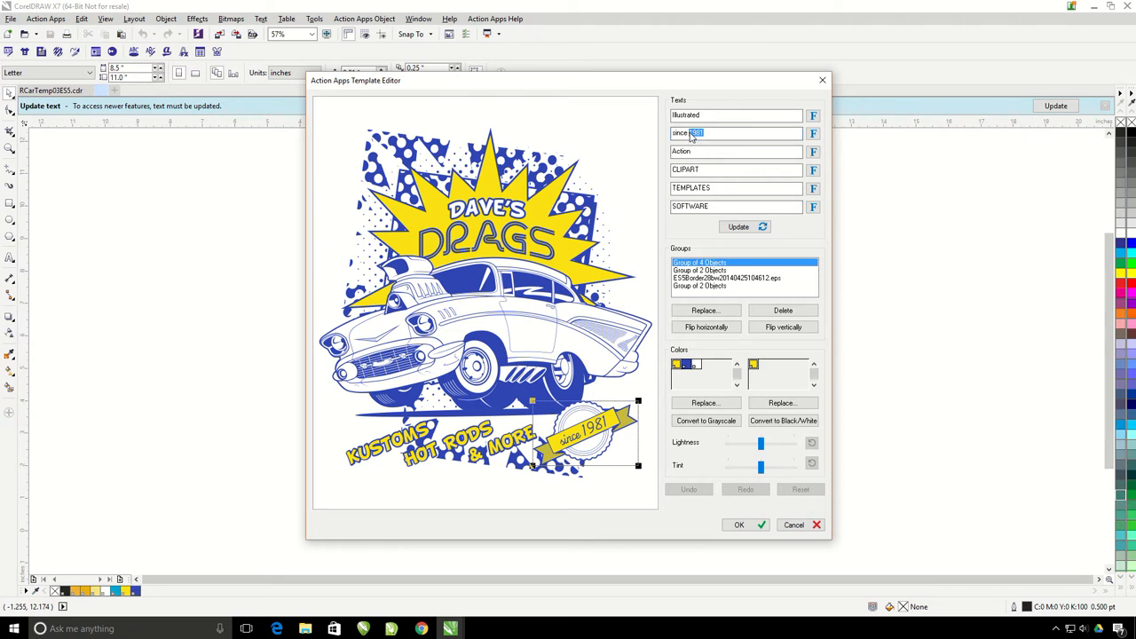
text(2000)
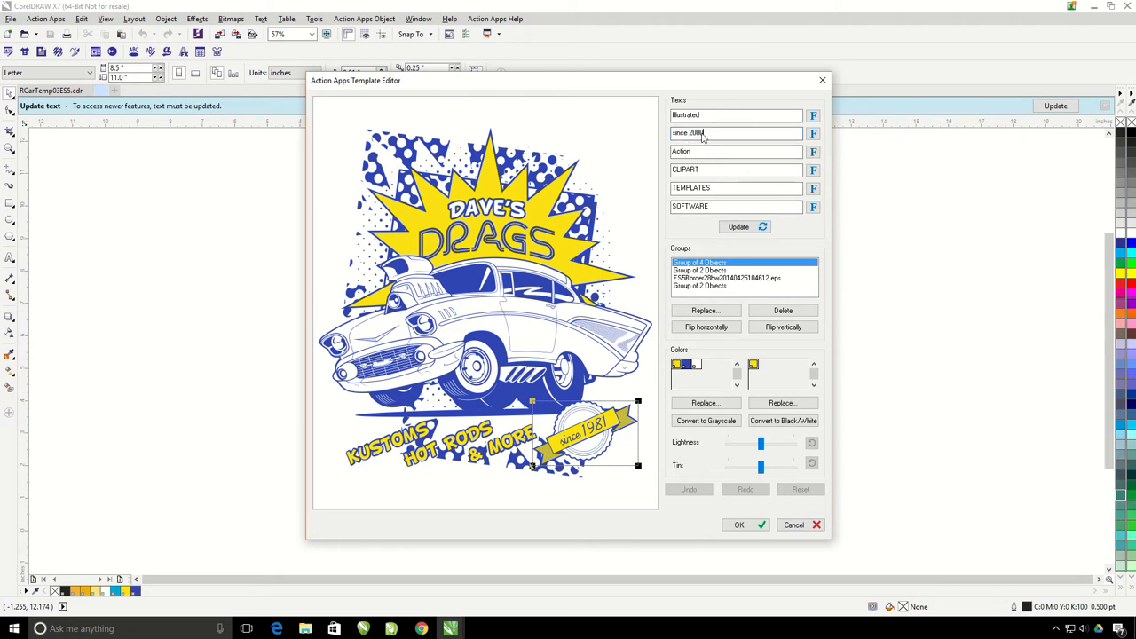
click(739, 227)
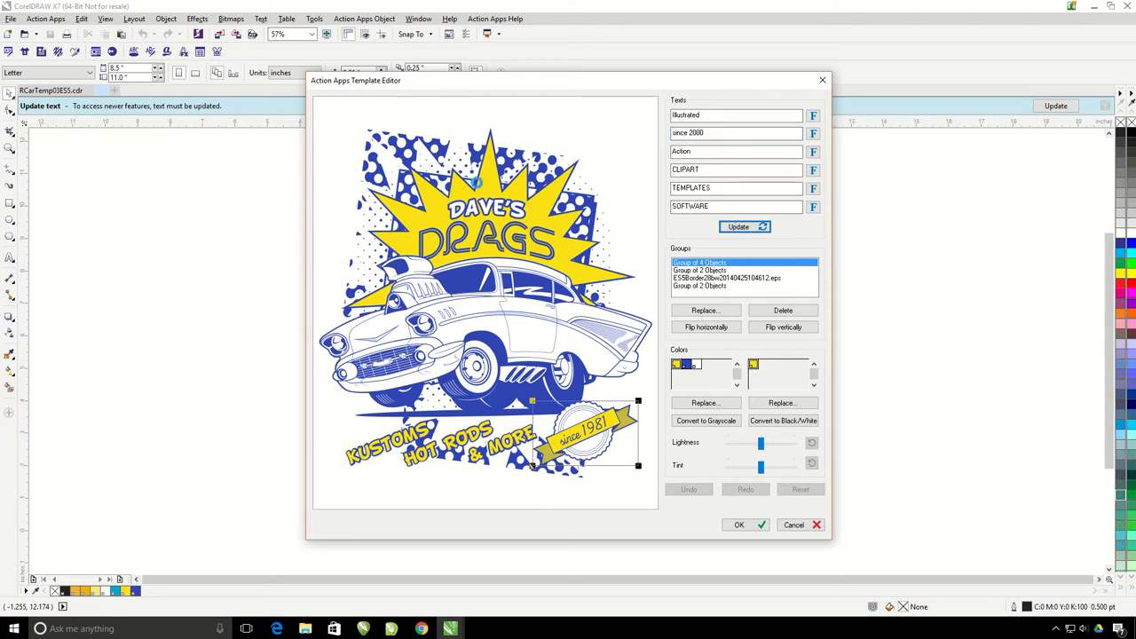
click(744, 227)
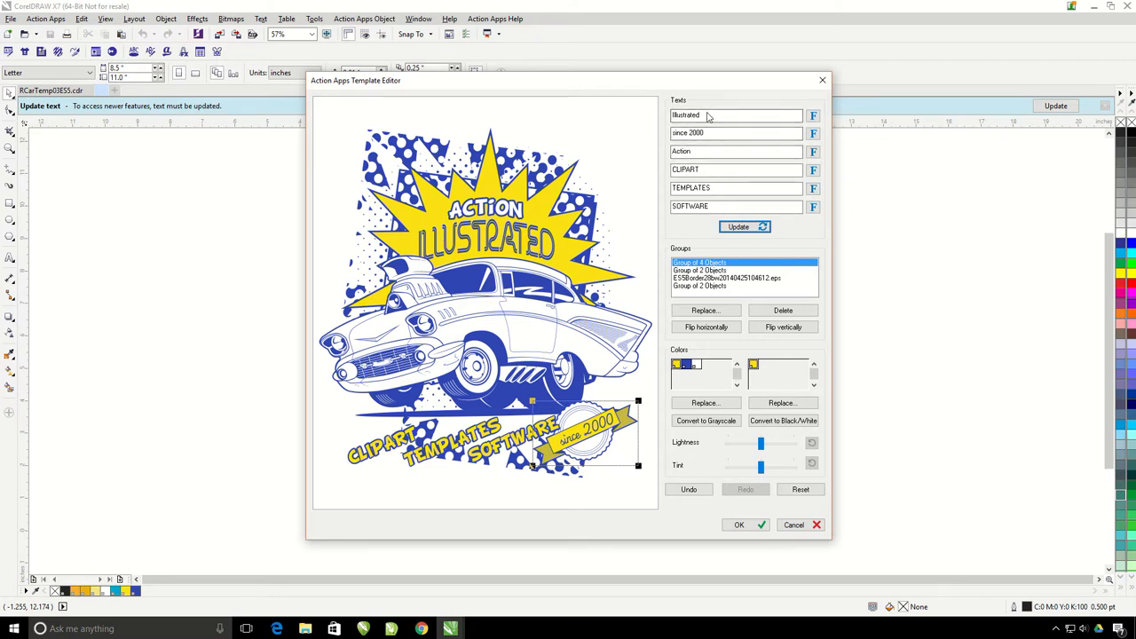
mouse_move(813, 115)
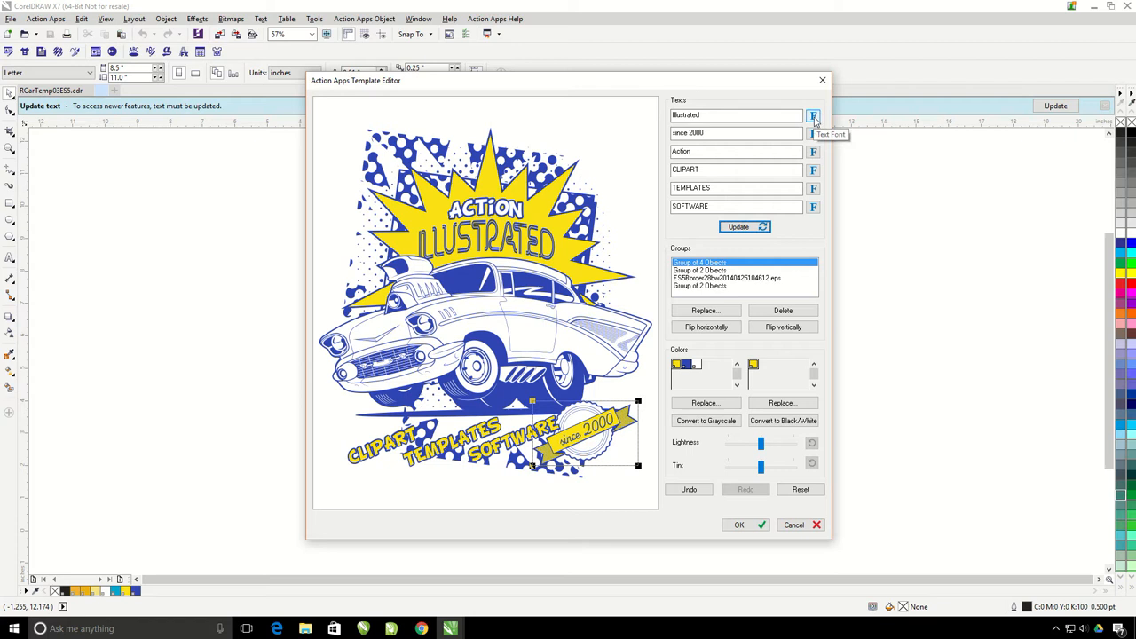
click(814, 115)
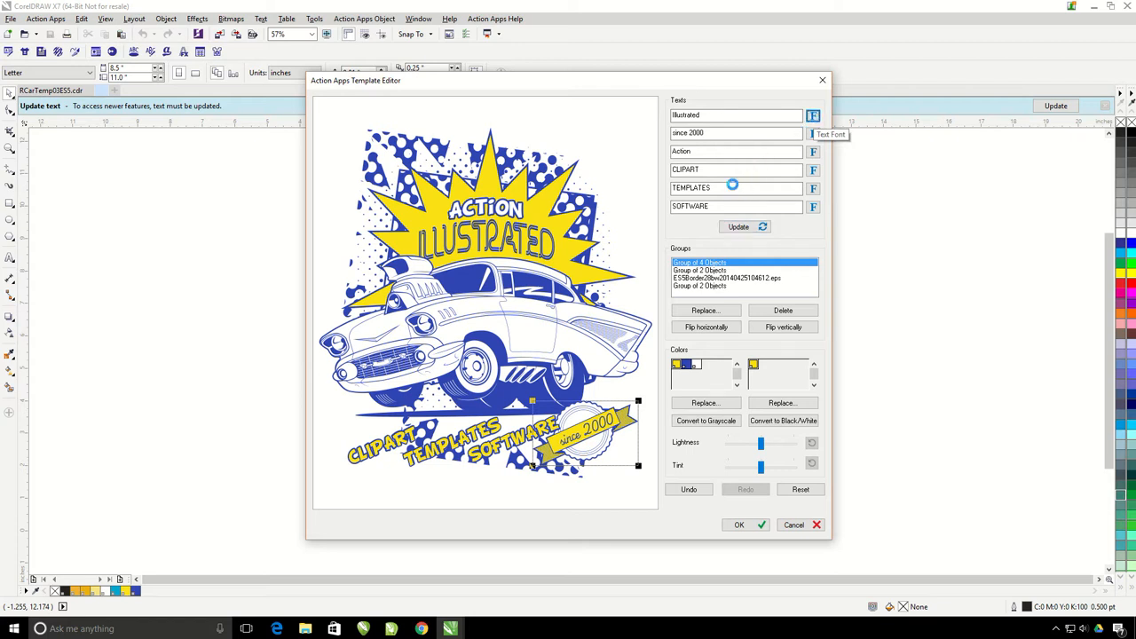
click(813, 116)
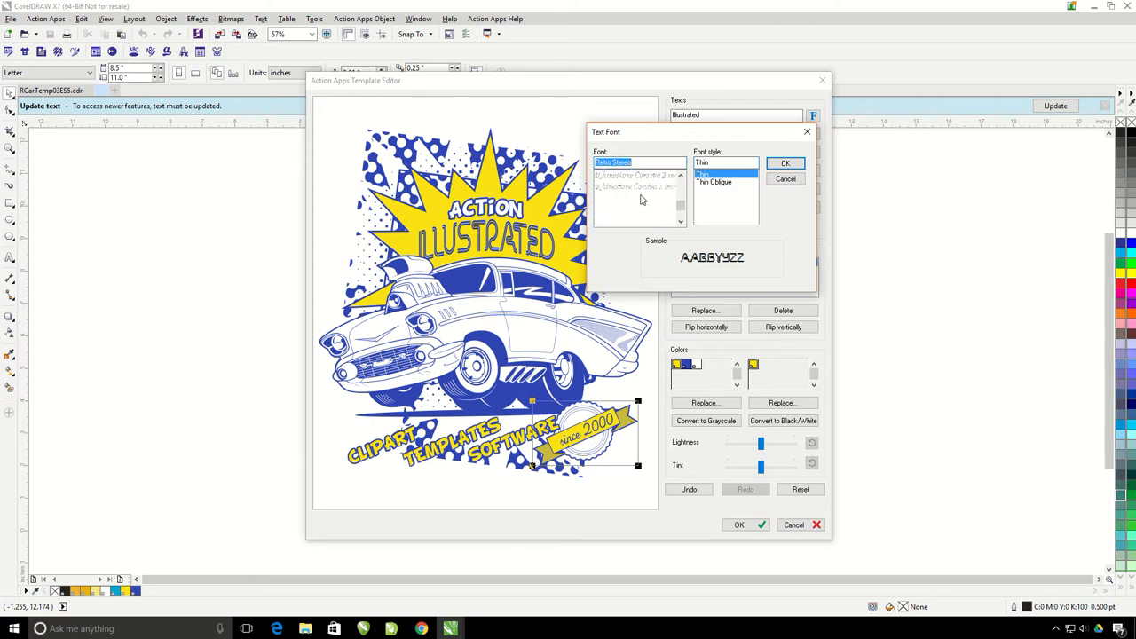
scroll(down, 3)
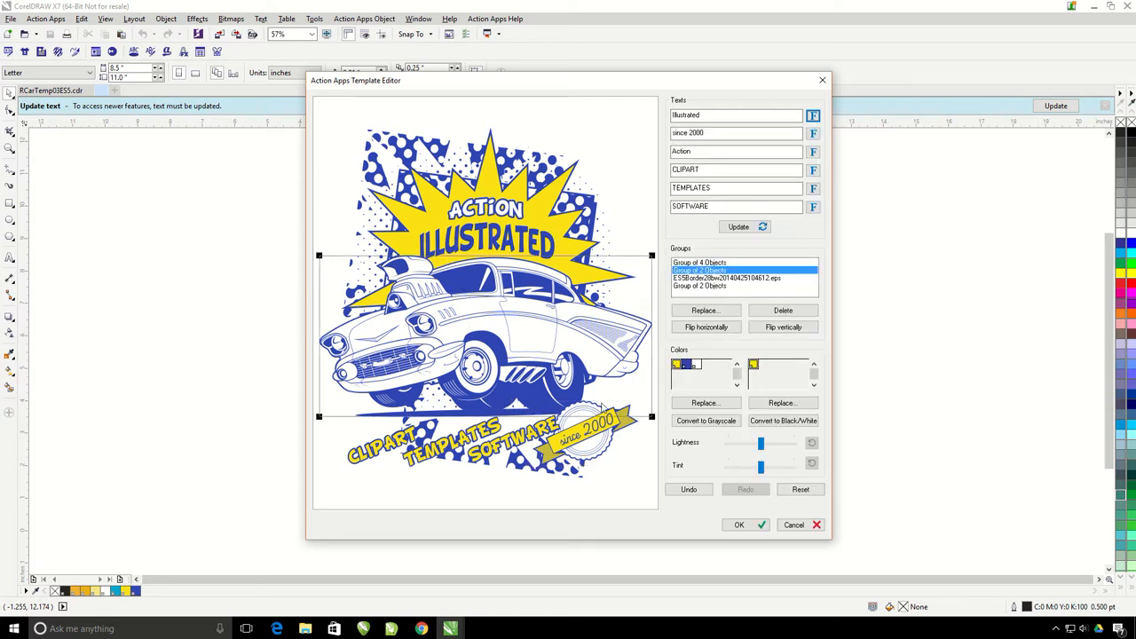
Select the hot-rod car group in the Groups list and start replacing its graphic.
click(710, 262)
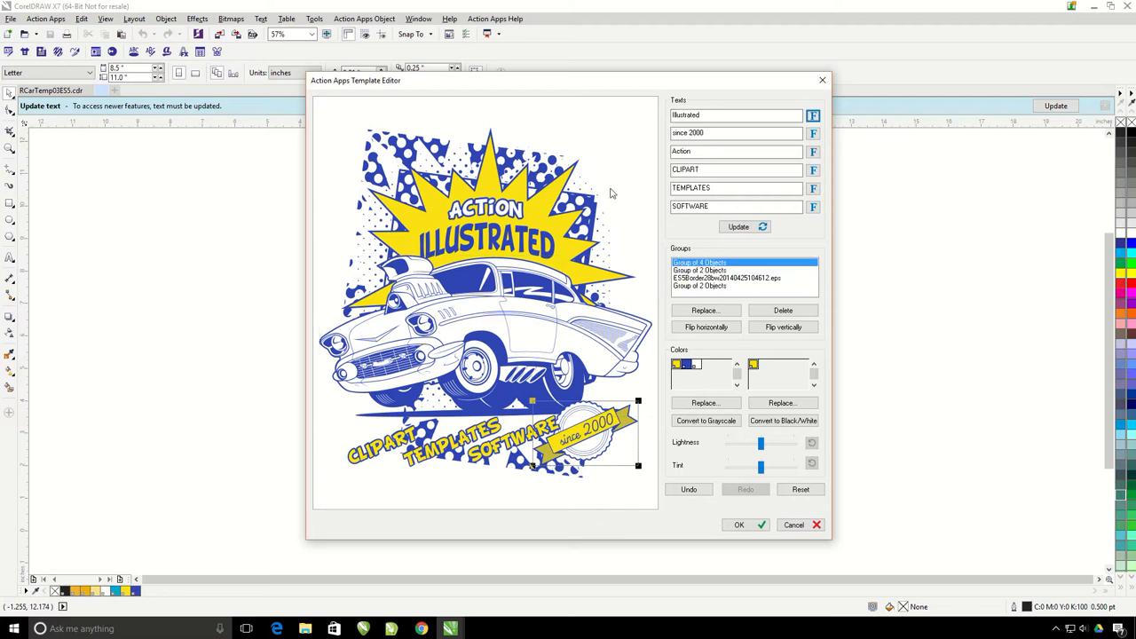
click(703, 270)
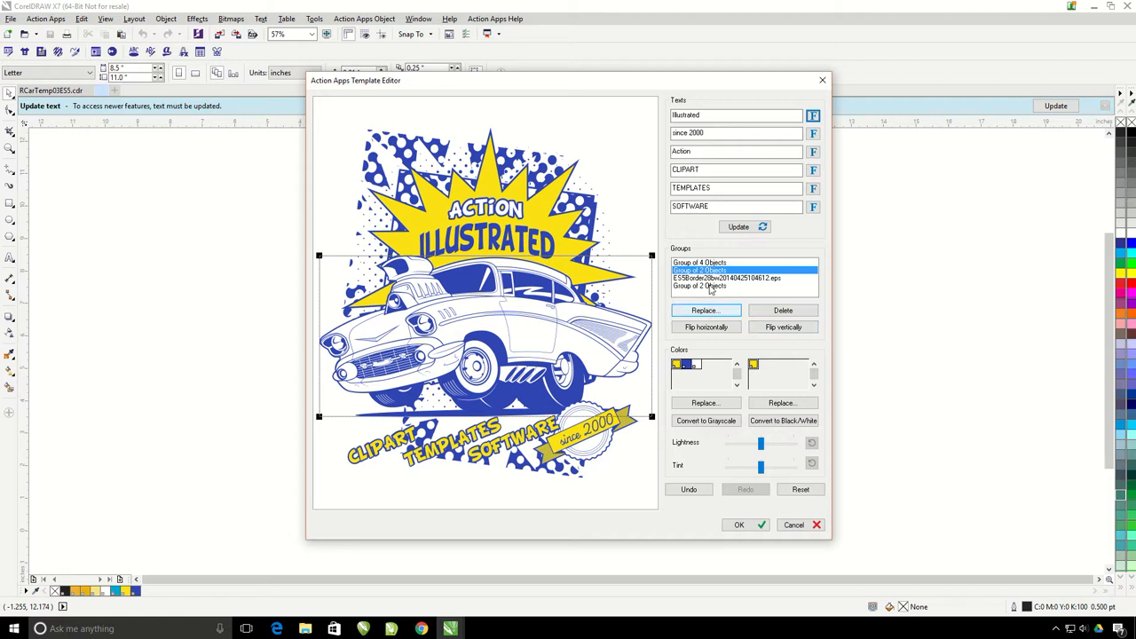
click(707, 309)
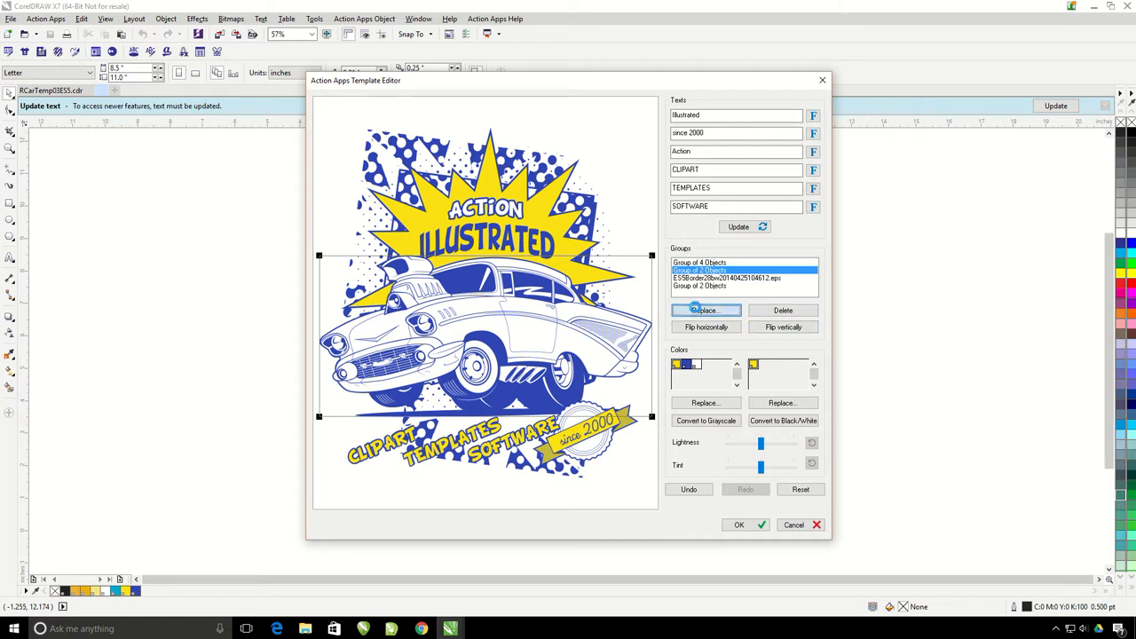
click(706, 309)
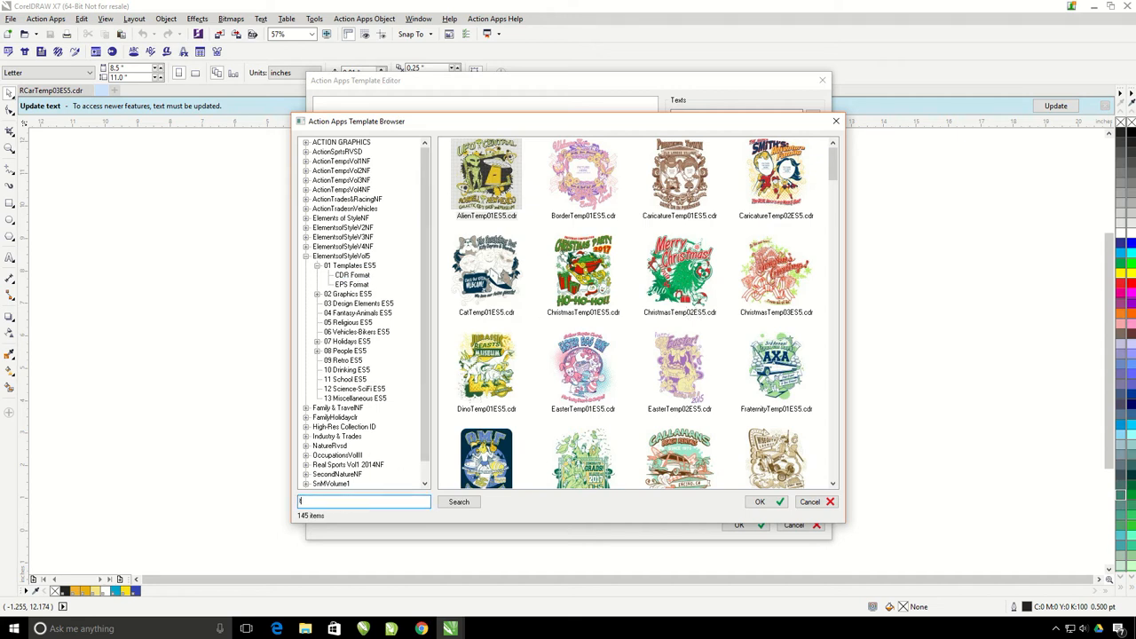
Search the library for 'tiger' and confirm the orange leaping tiger as the replacement.
text(tiger)
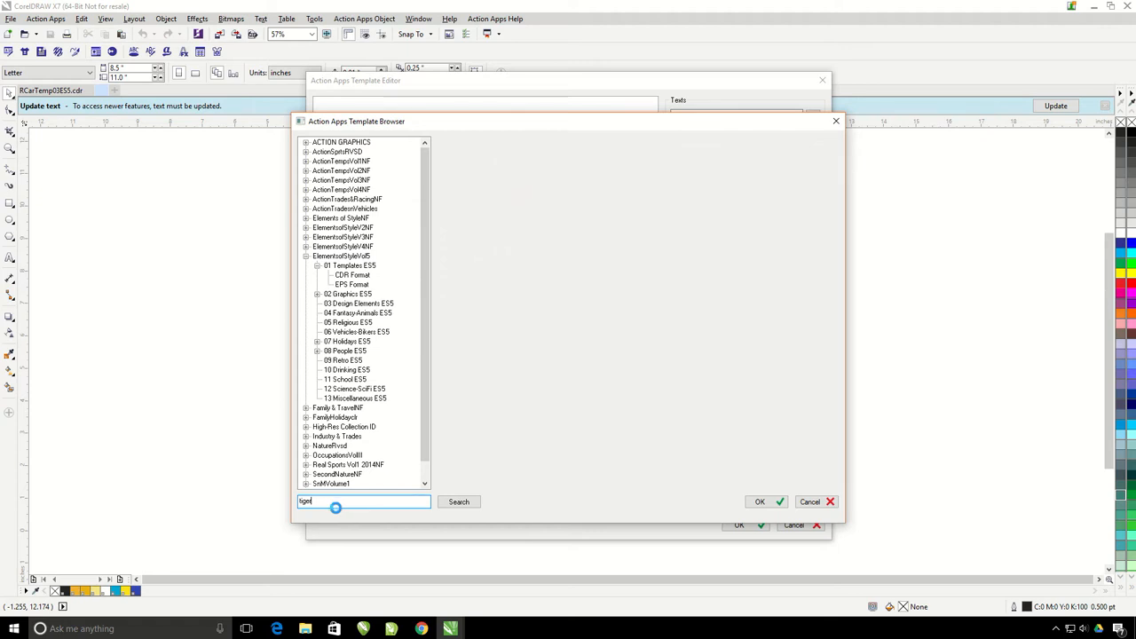
click(458, 500)
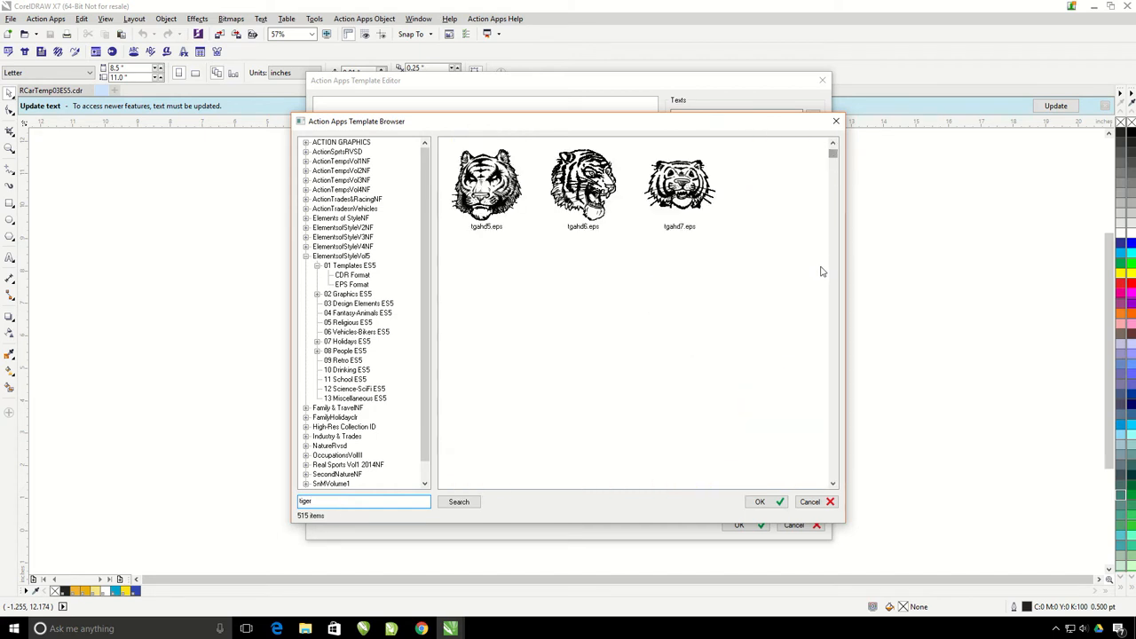
scroll(down, 3)
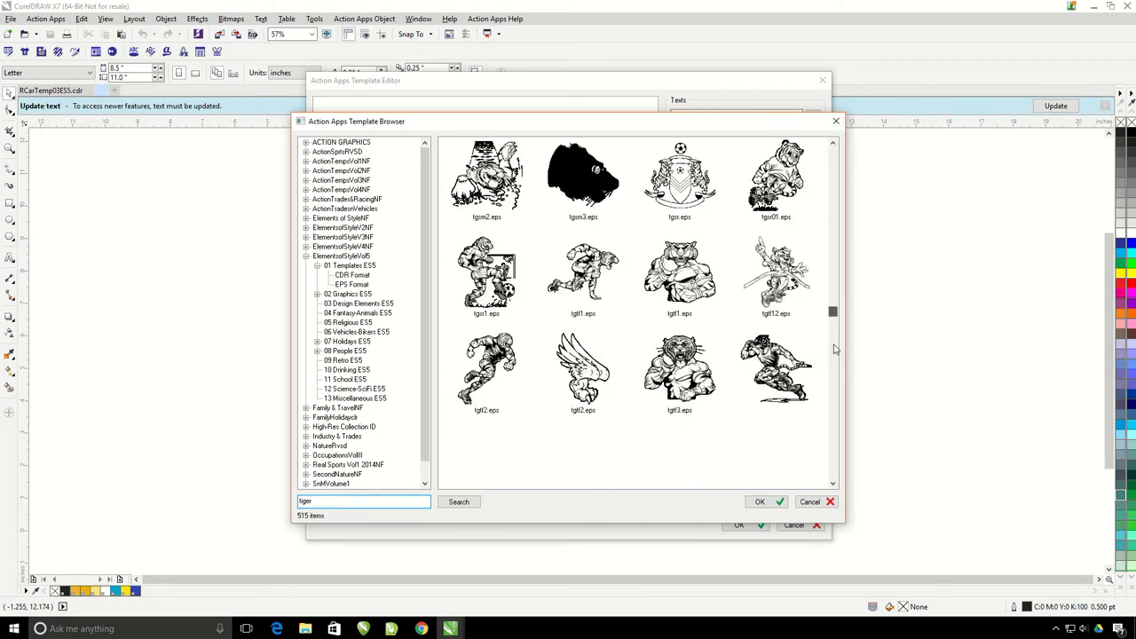
scroll(down, 3)
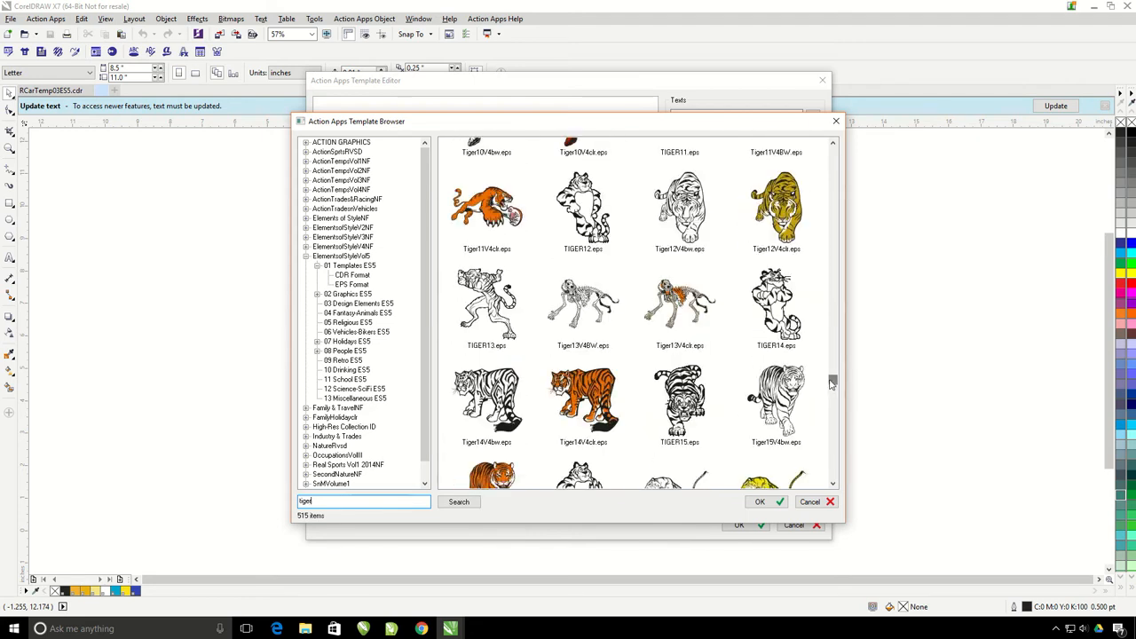
click(487, 210)
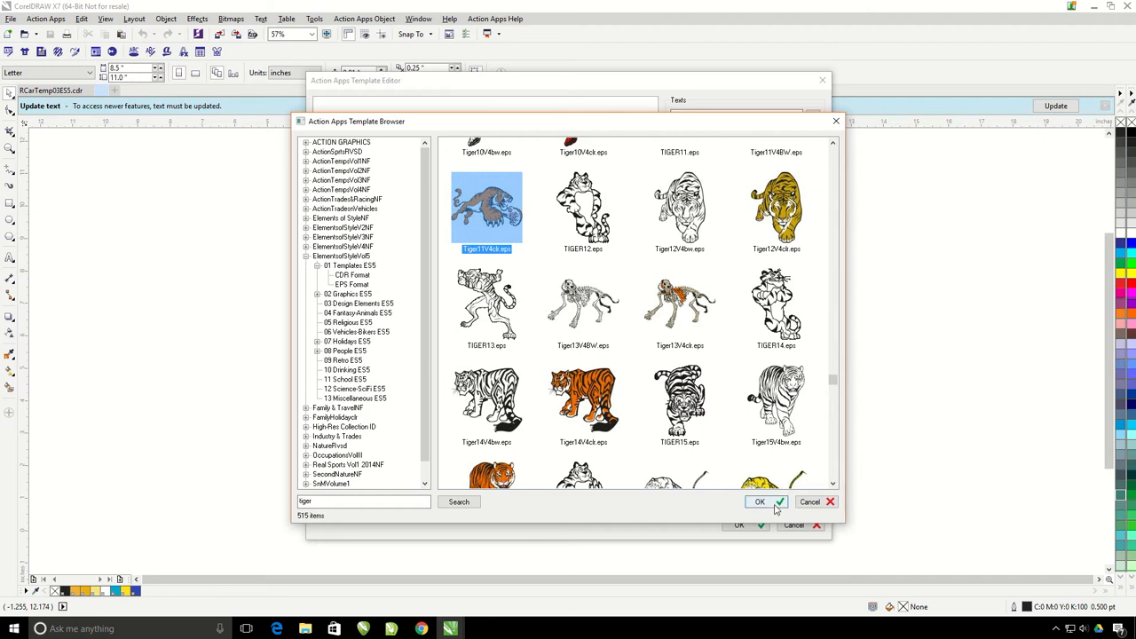
click(760, 501)
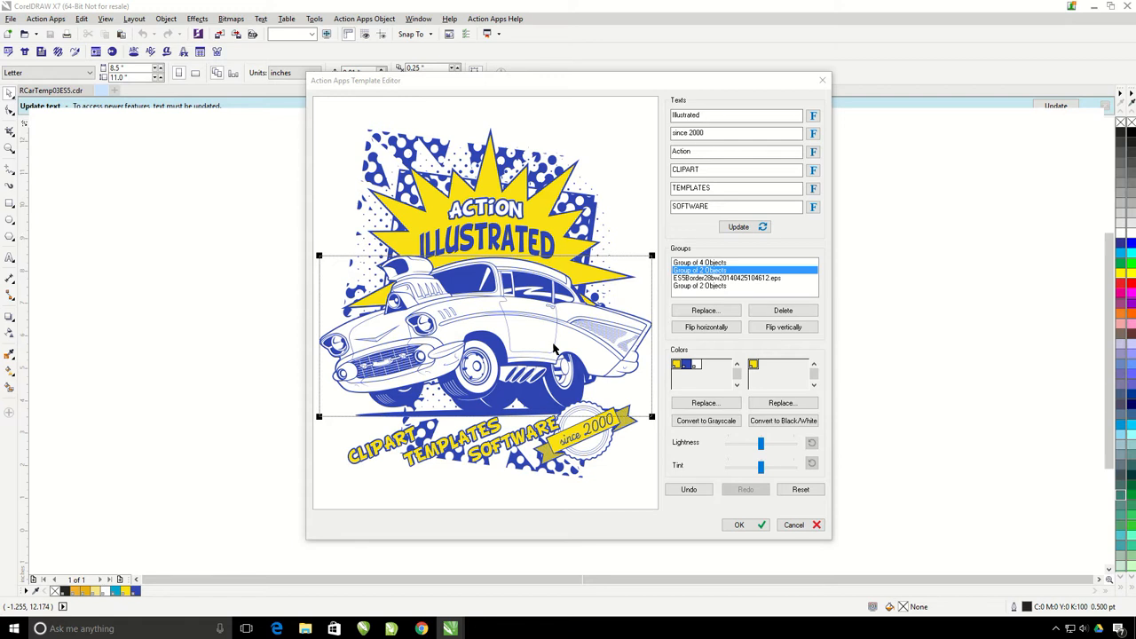
Let the tiger replace the car, flip it horizontally, then flip it back to face right.
click(705, 309)
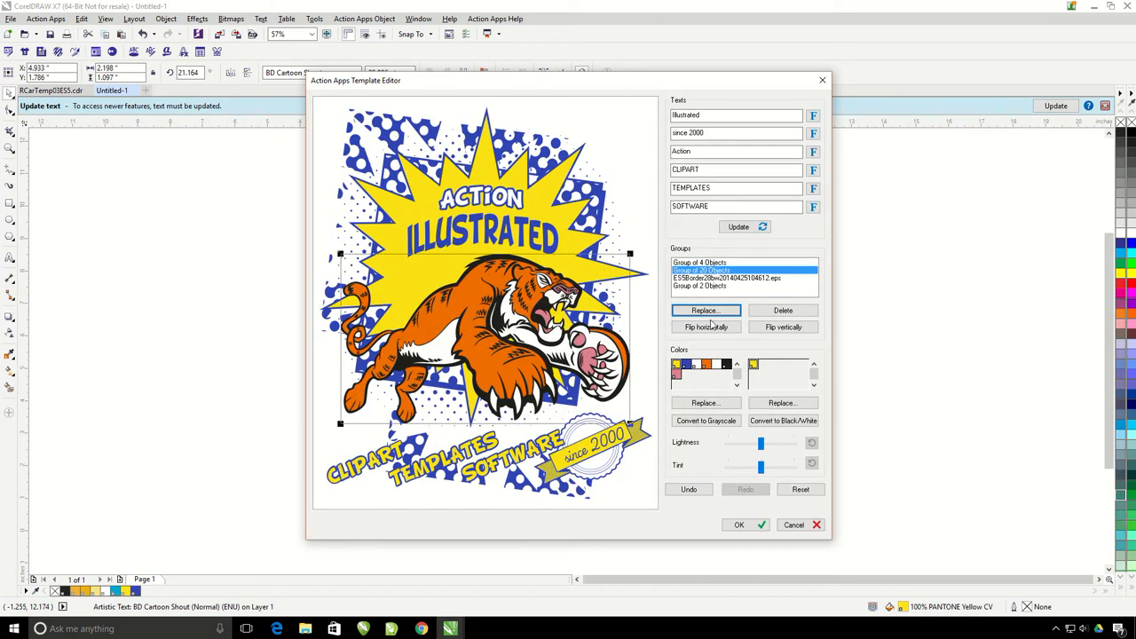
click(706, 327)
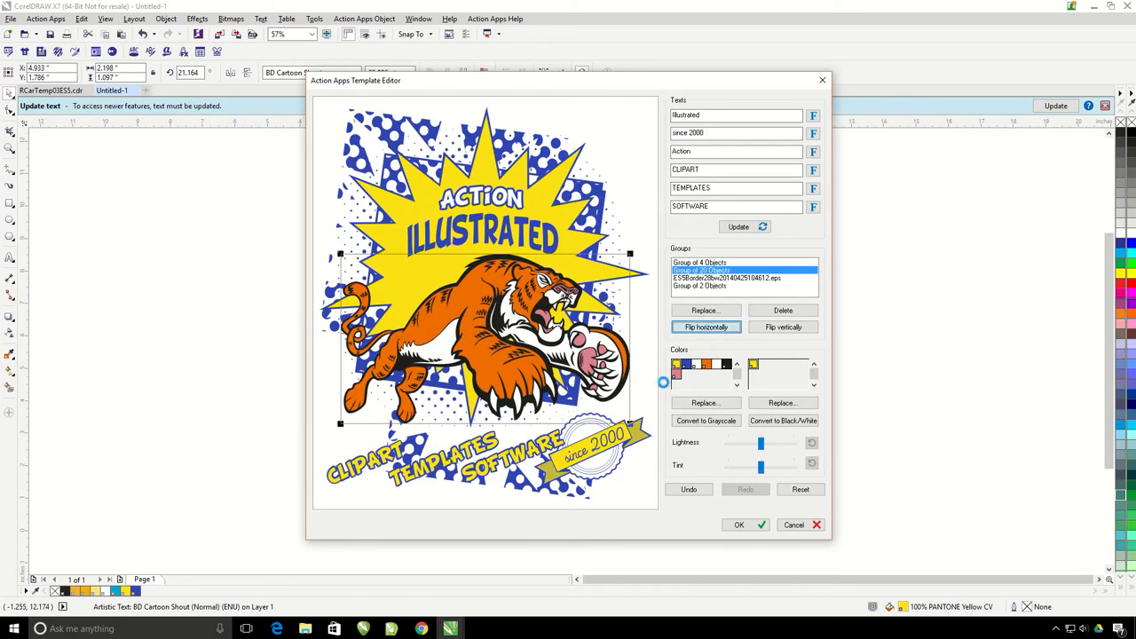
click(706, 327)
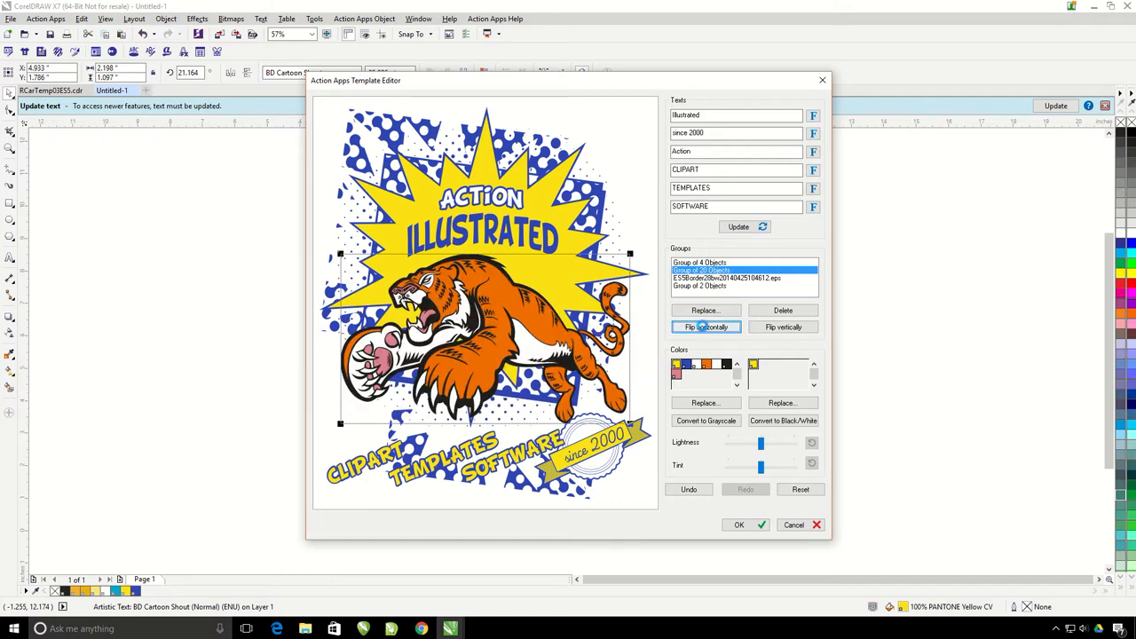
click(706, 327)
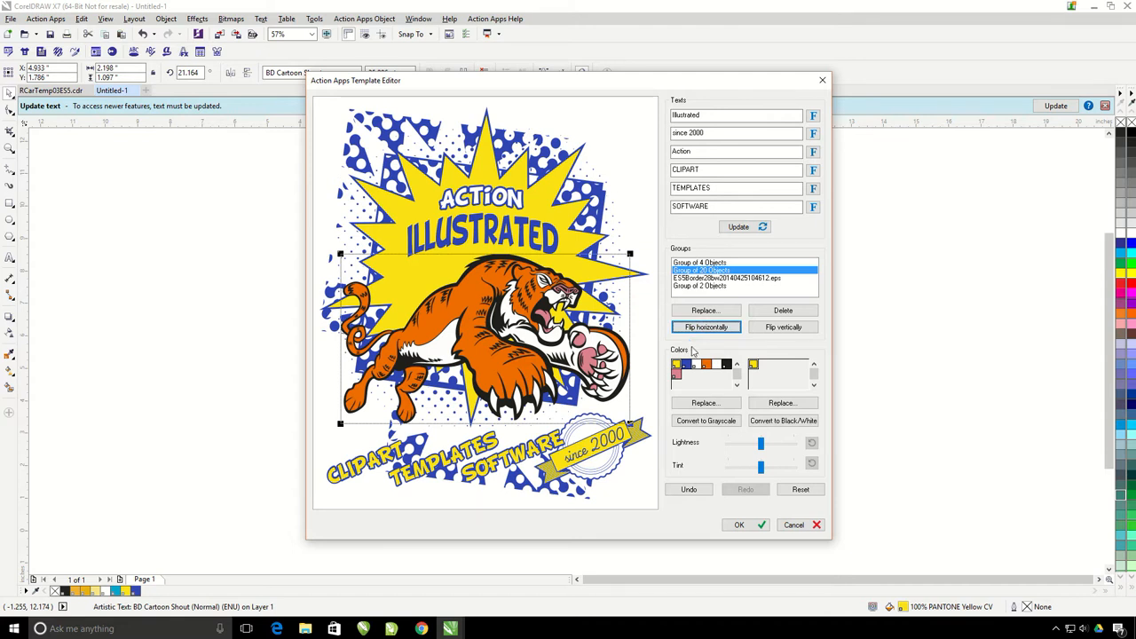
mouse_move(753, 364)
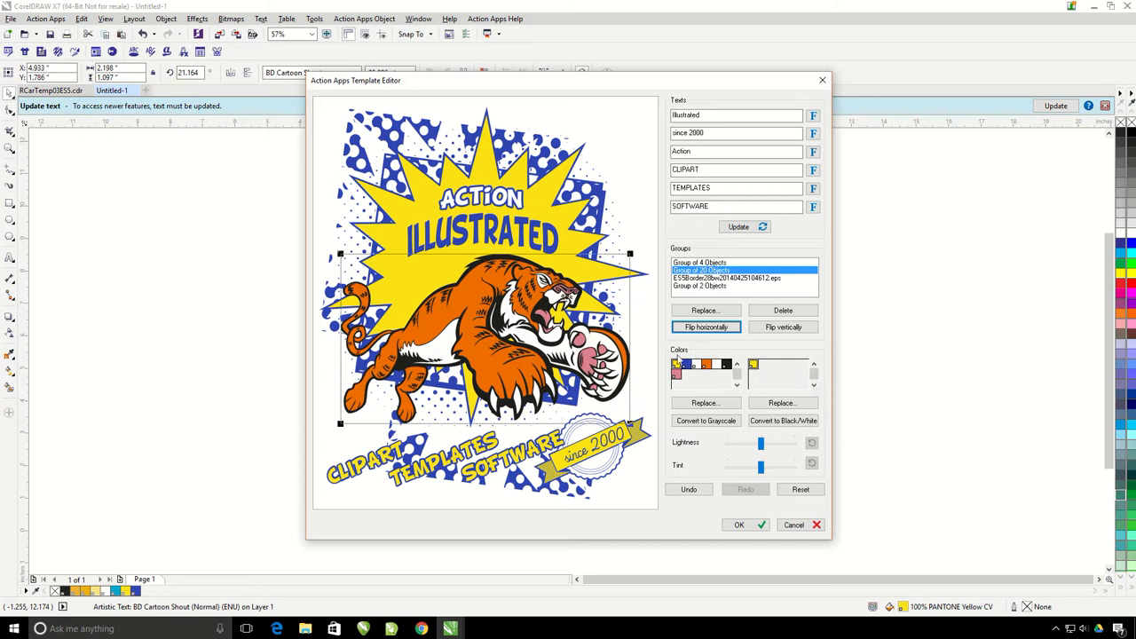
mouse_move(668, 355)
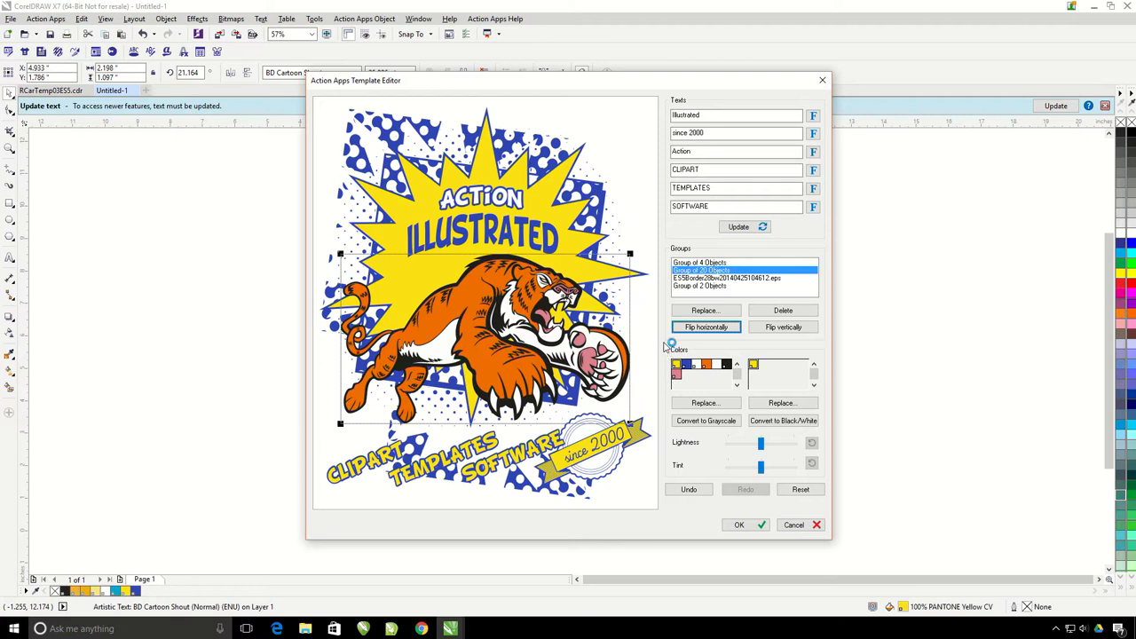
mouse_move(694, 364)
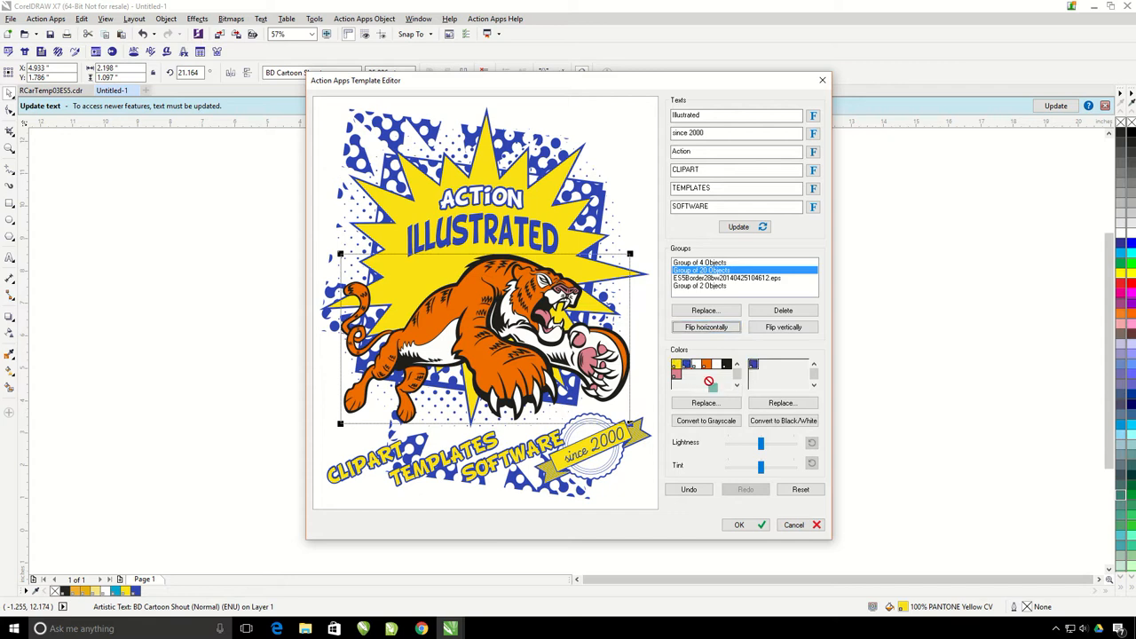
mouse_move(703, 366)
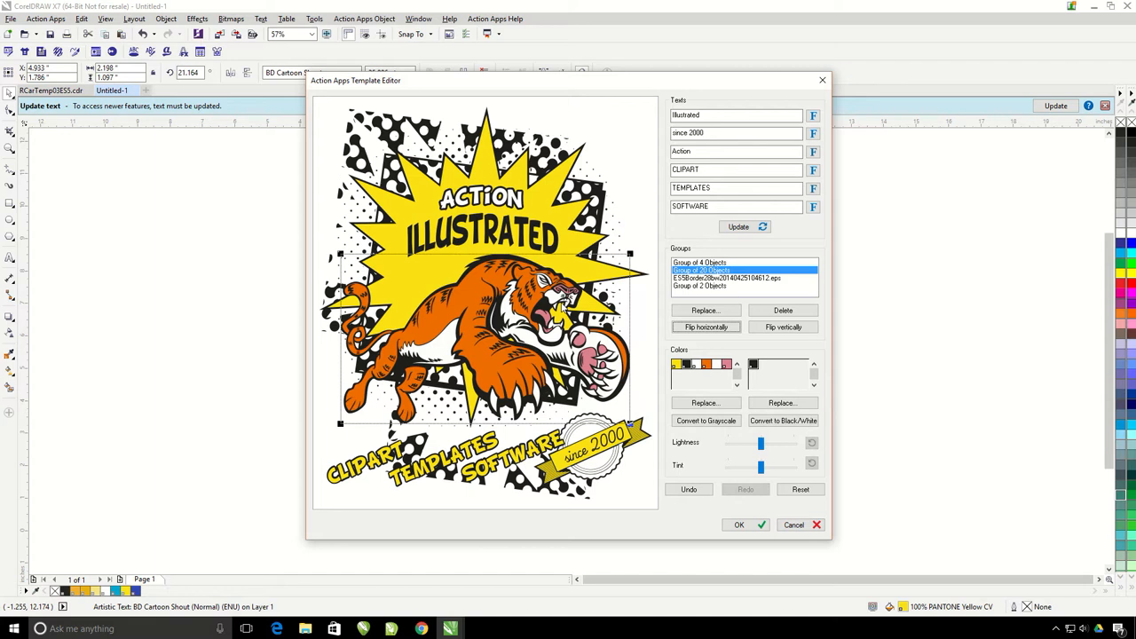
mouse_move(742, 373)
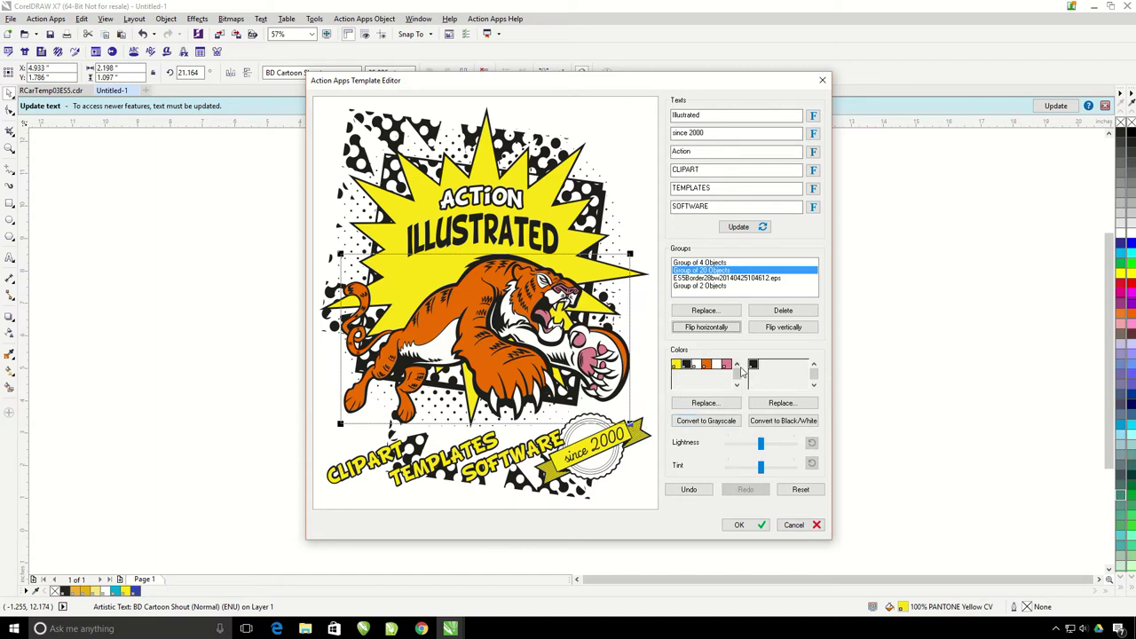
mouse_move(724, 366)
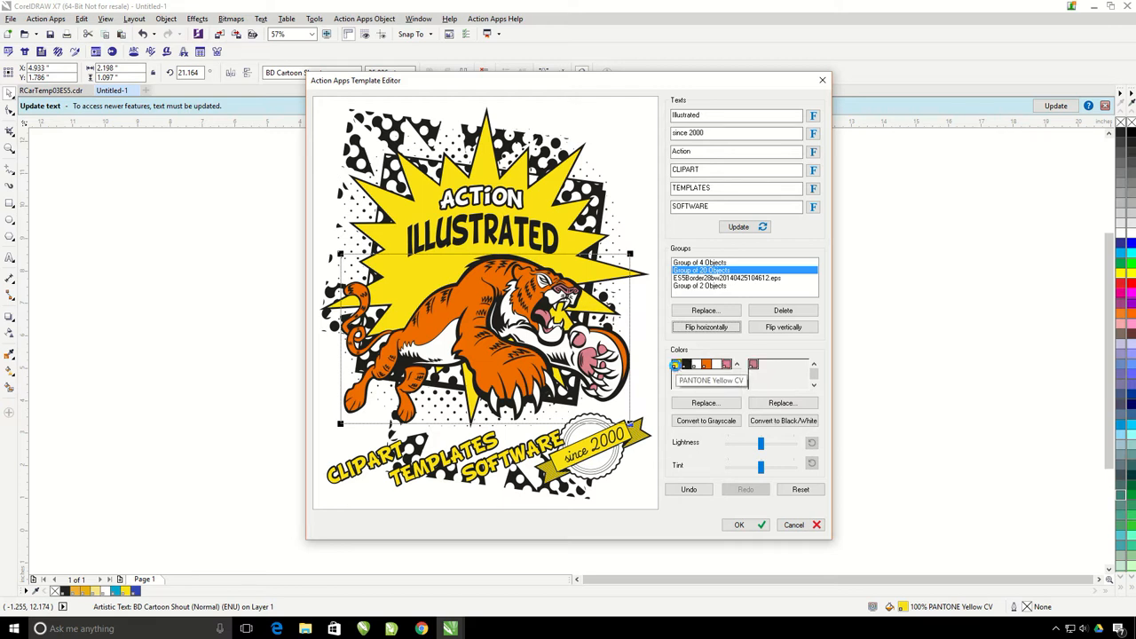
Select the yellow PANTONE swatch in the Colors list for replacement.
click(677, 364)
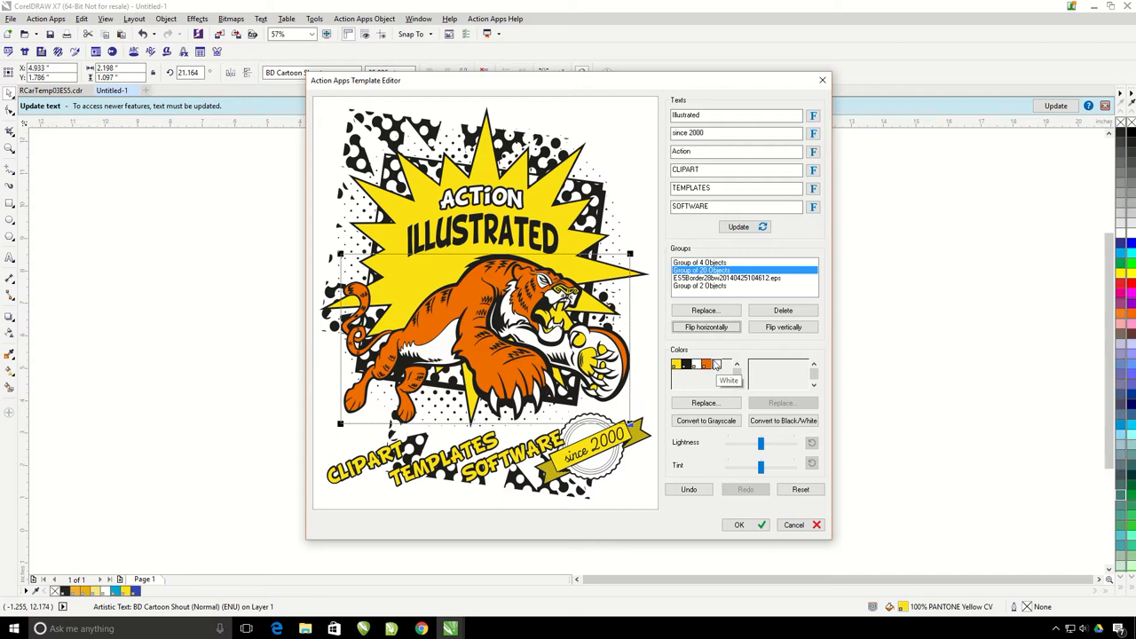
mouse_move(707, 364)
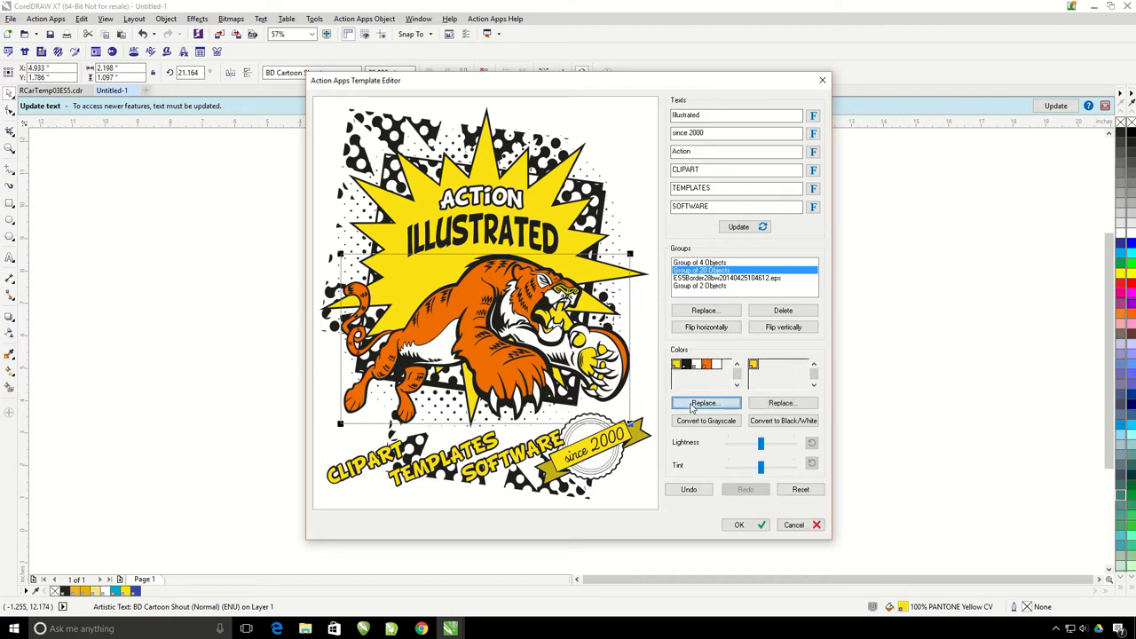
Replace the yellow with PANTONE Orange 021 at a 50 percent tint.
click(705, 403)
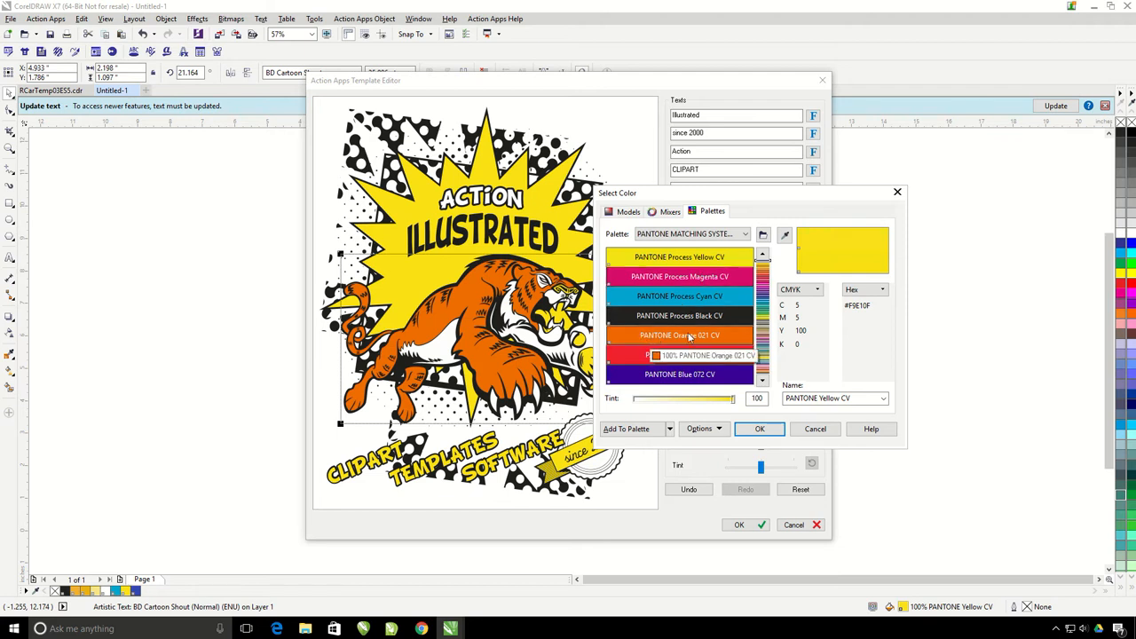
click(678, 334)
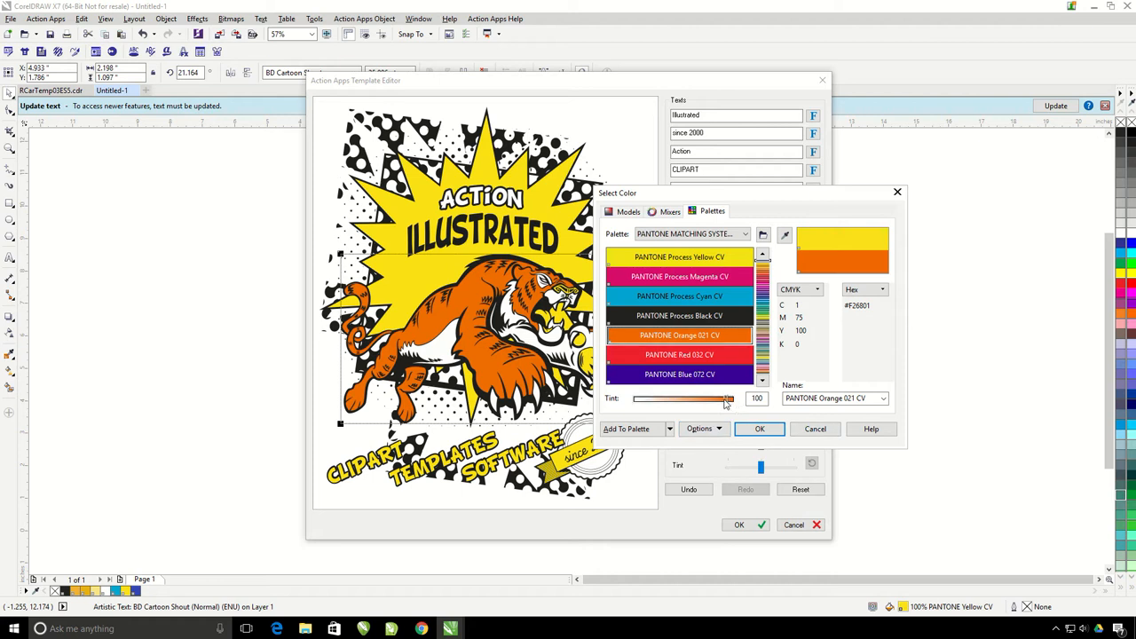
drag(731, 398, 685, 398)
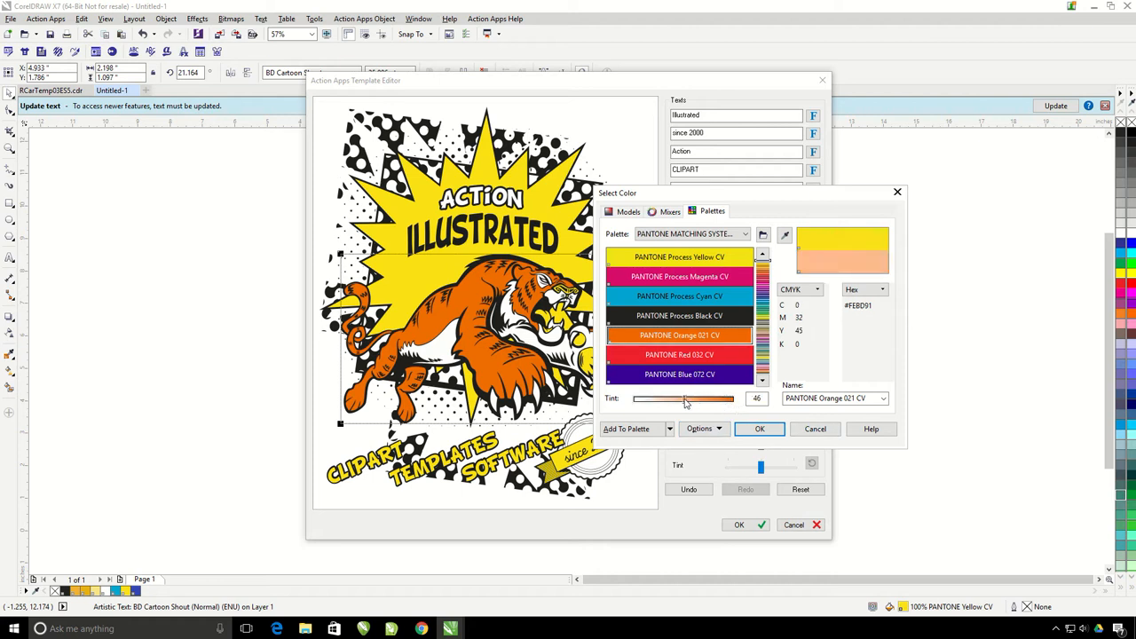
drag(682, 398, 689, 398)
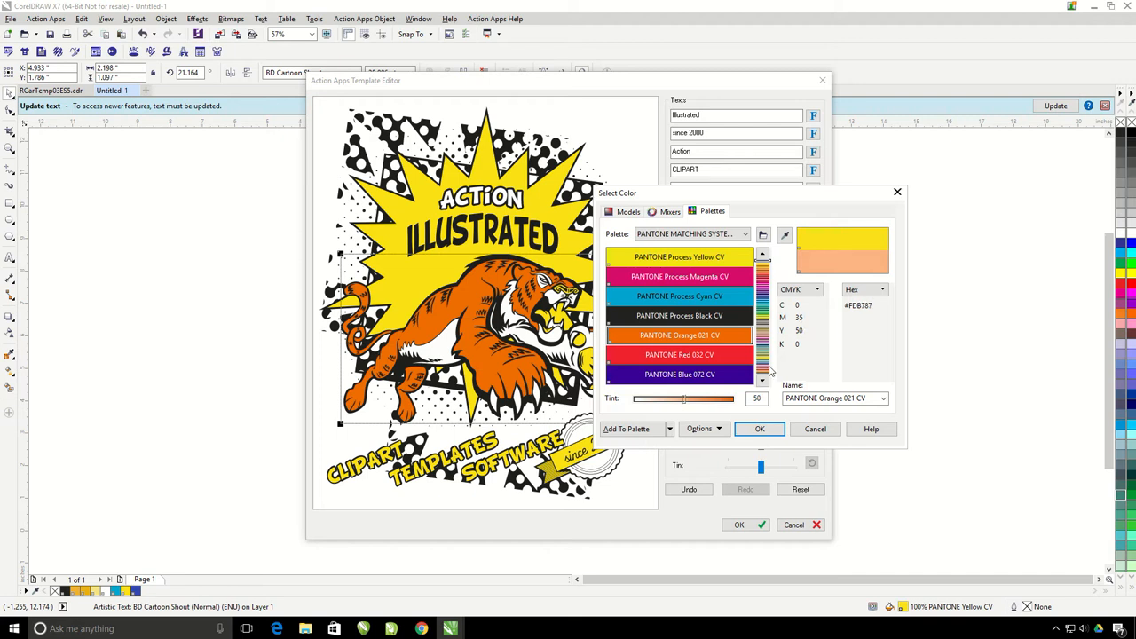
click(760, 428)
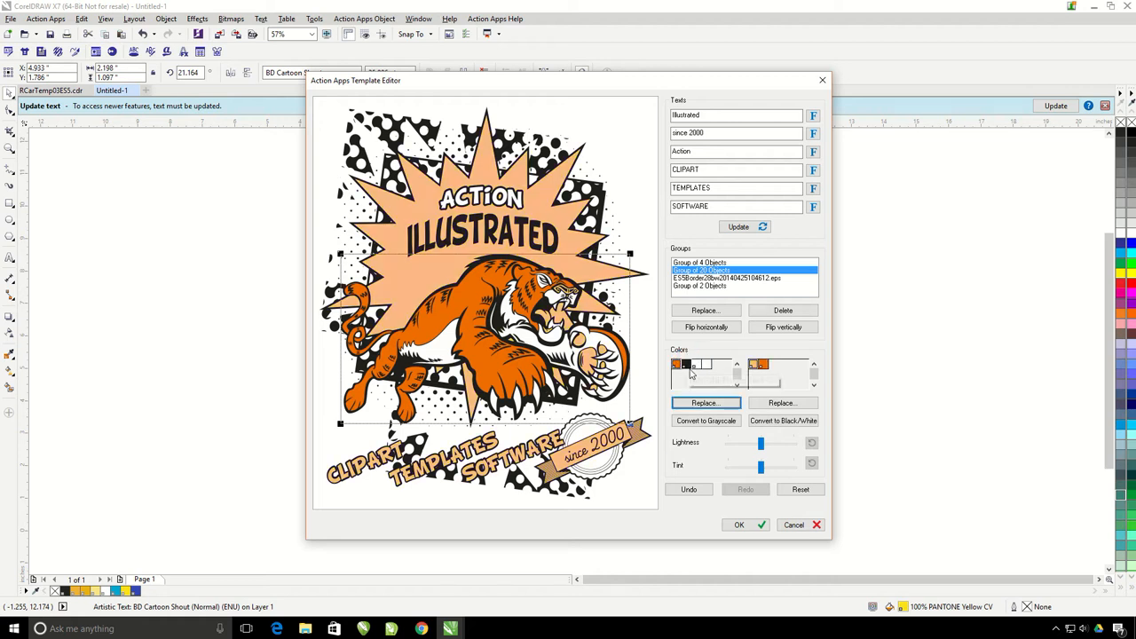
Select the PANTONE Trans. White swatch and merge the extra swatches into the two-colour palette.
click(675, 366)
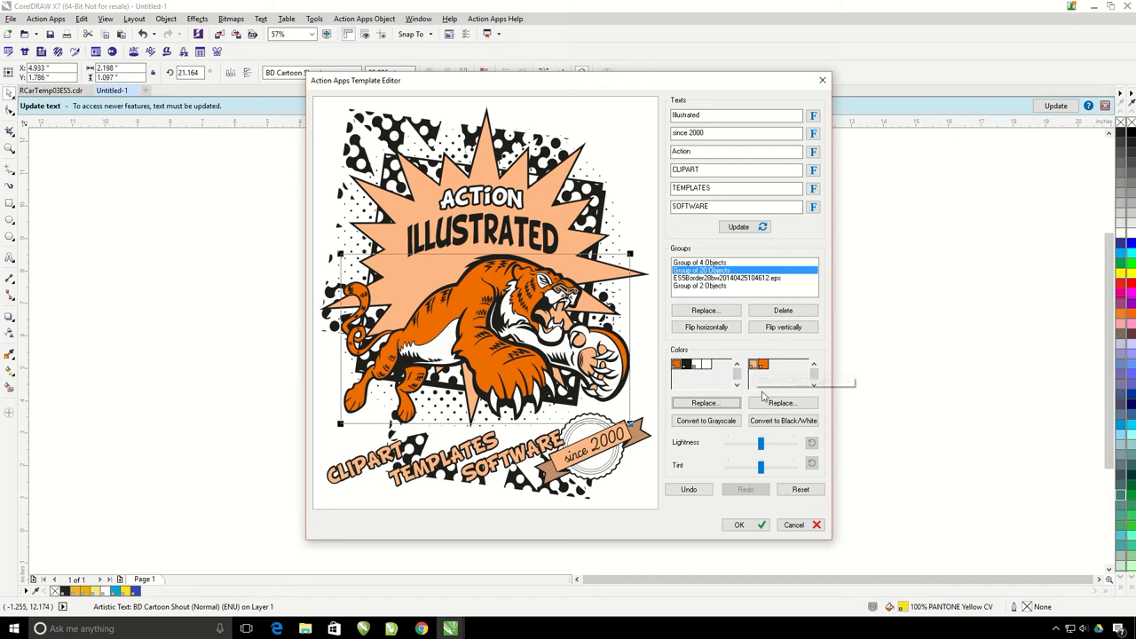
mouse_move(769, 364)
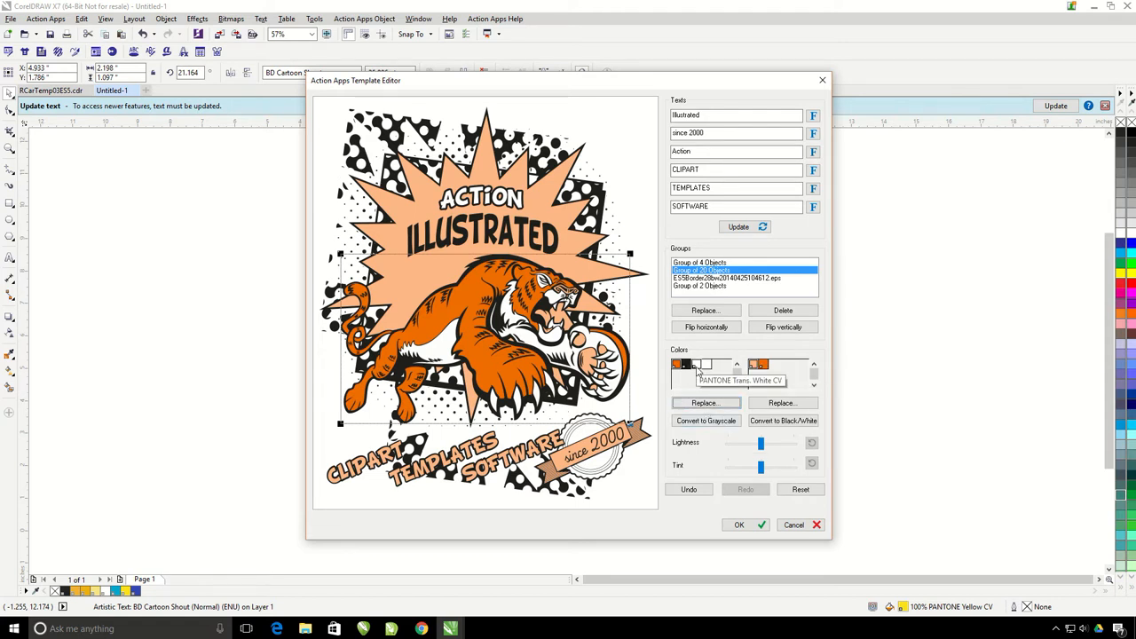
mouse_move(707, 373)
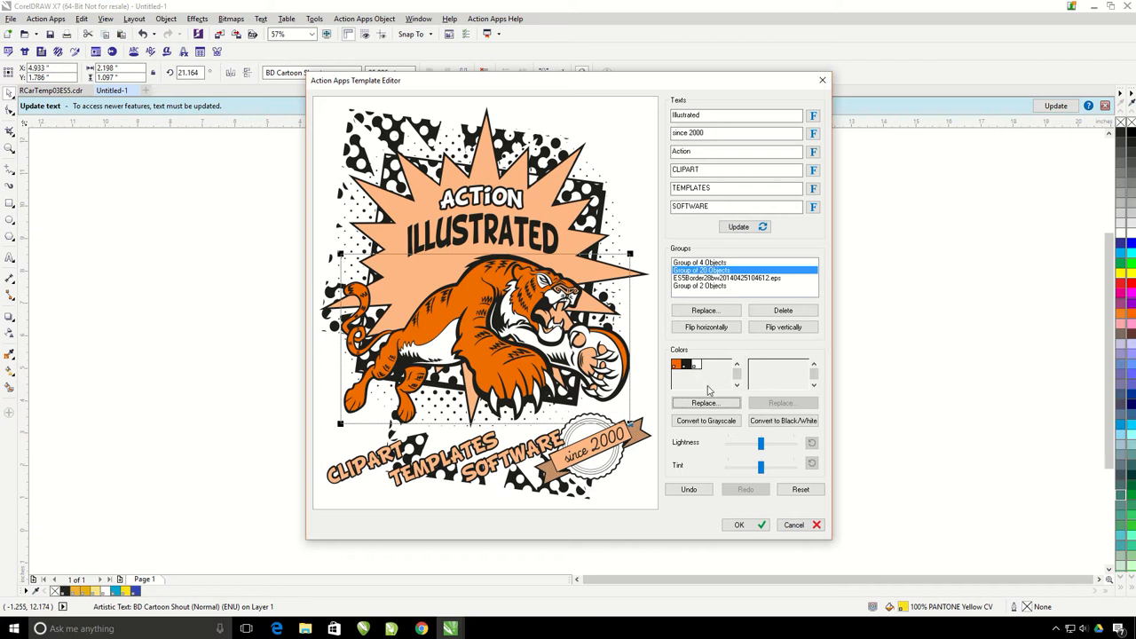
click(746, 525)
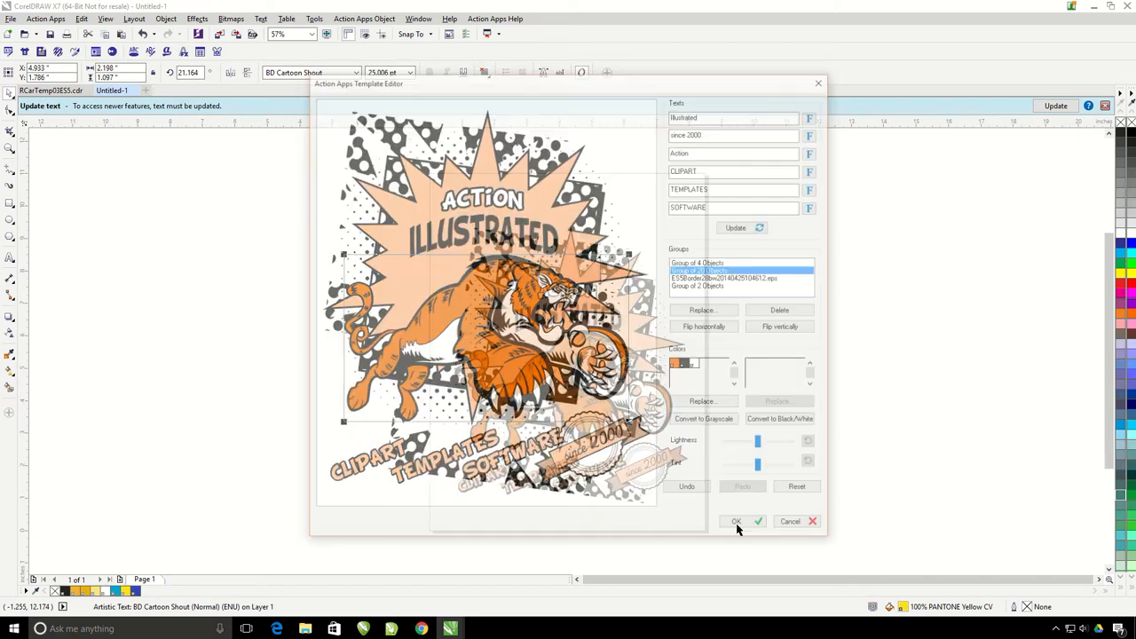
Apply the tiger edits, then reopen the Template Editor on the original Dave's Drags hot-rod template.
click(737, 522)
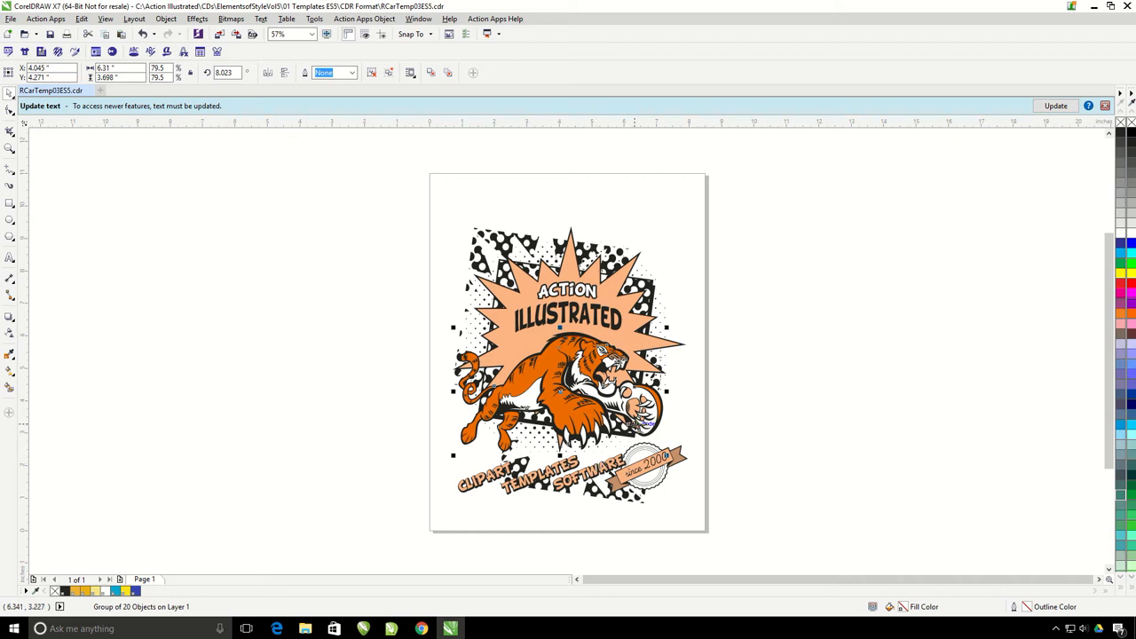
mouse_move(137, 100)
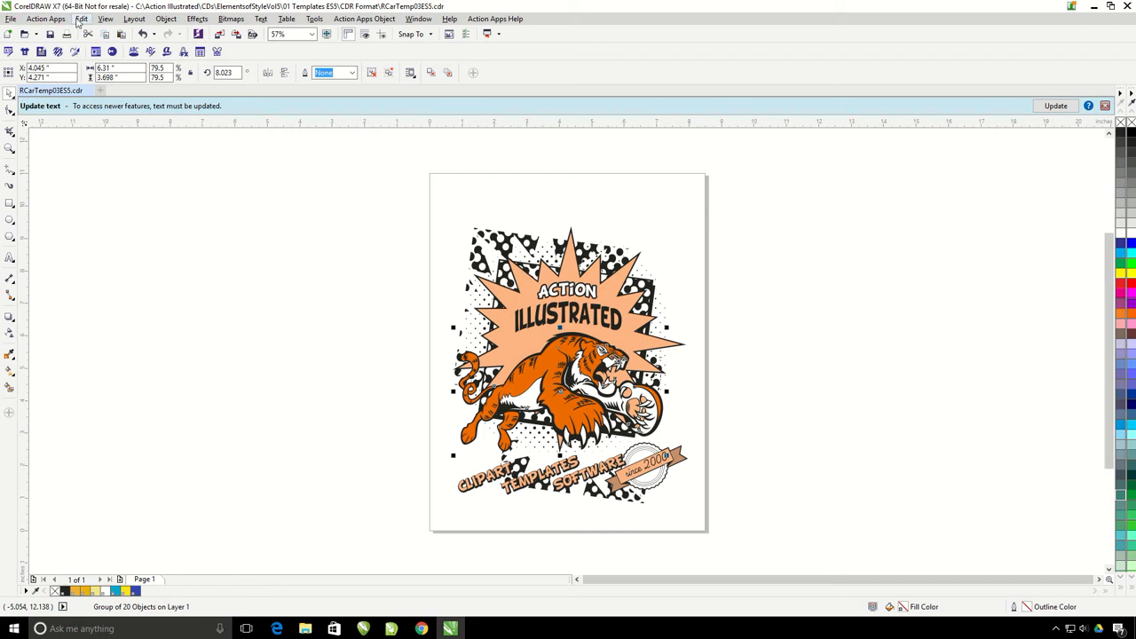
click(87, 16)
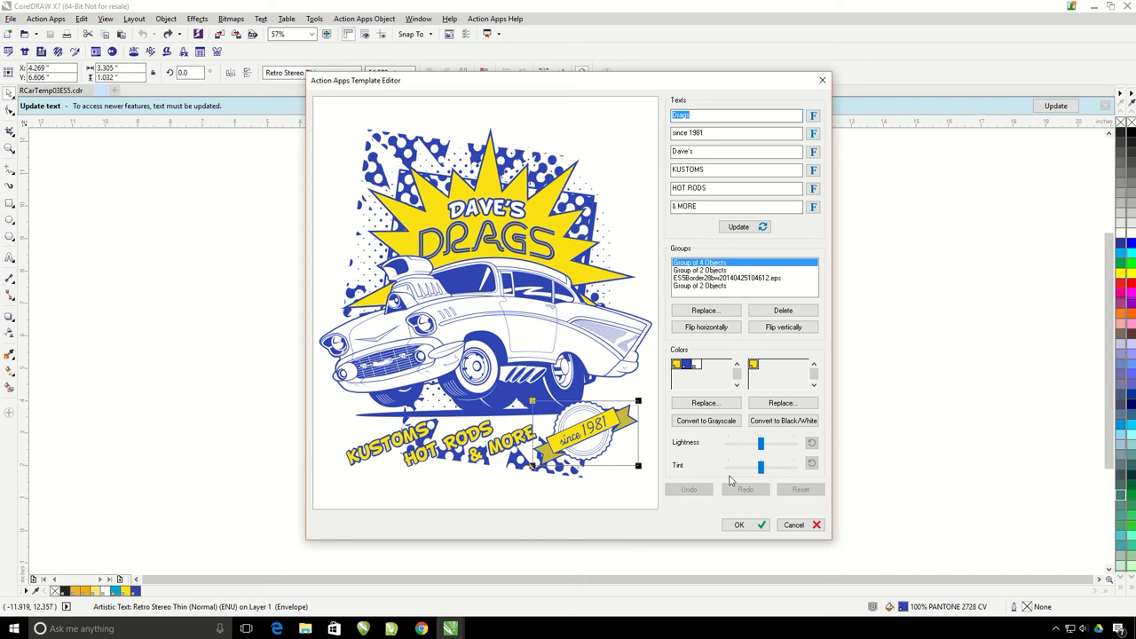
mouse_move(726, 483)
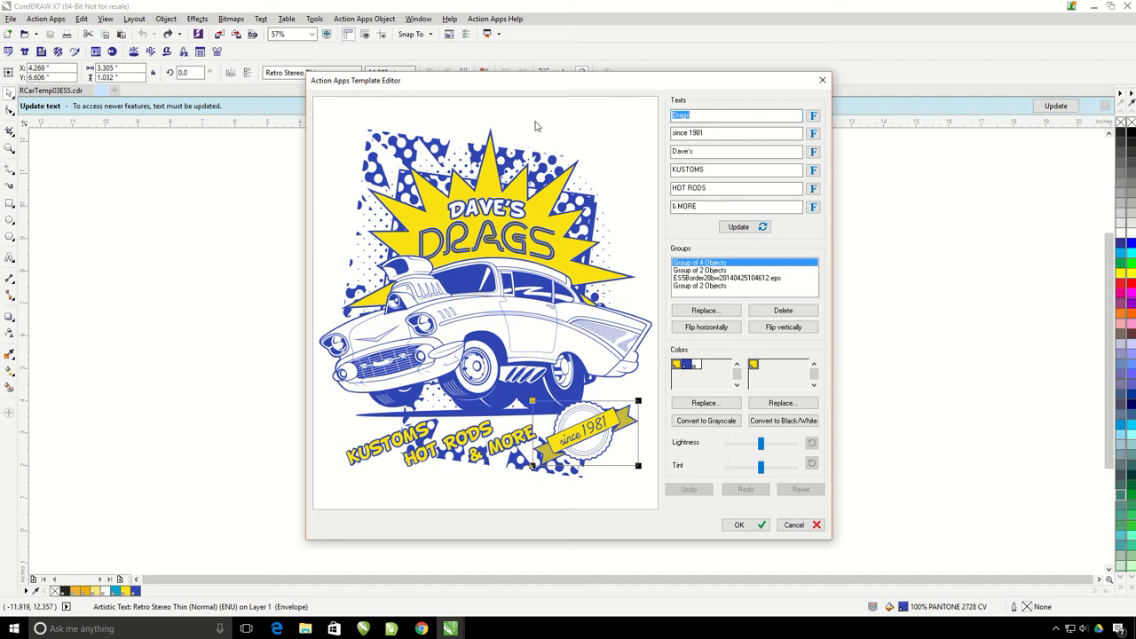
Replace the car group with the orange leaping tiger Tiger11V4ck from the Template Browser.
click(704, 270)
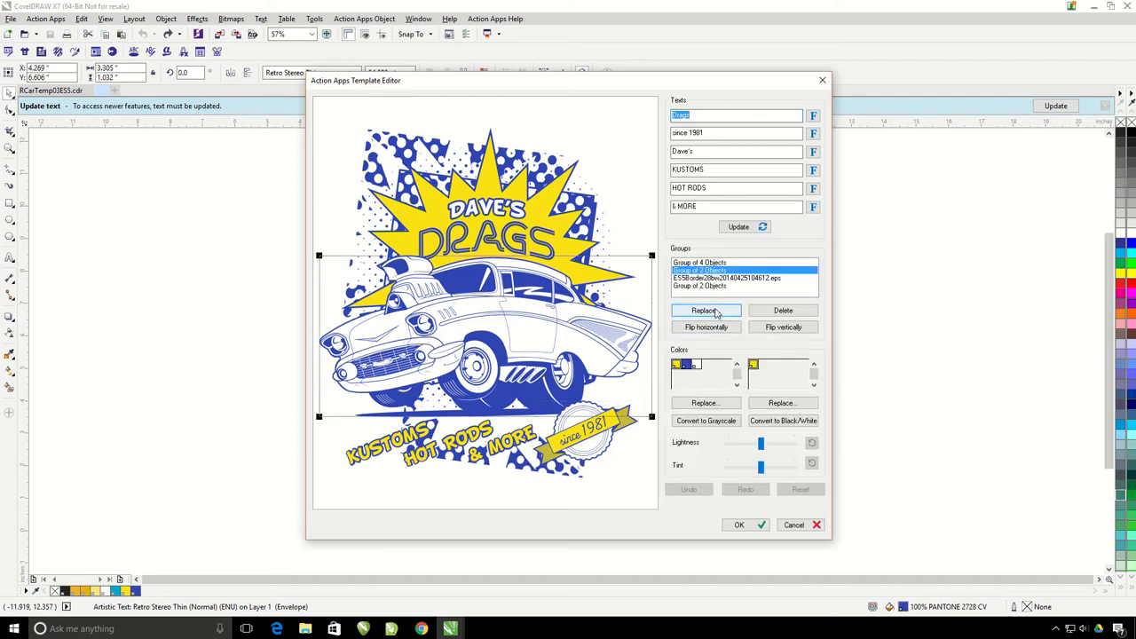
click(705, 309)
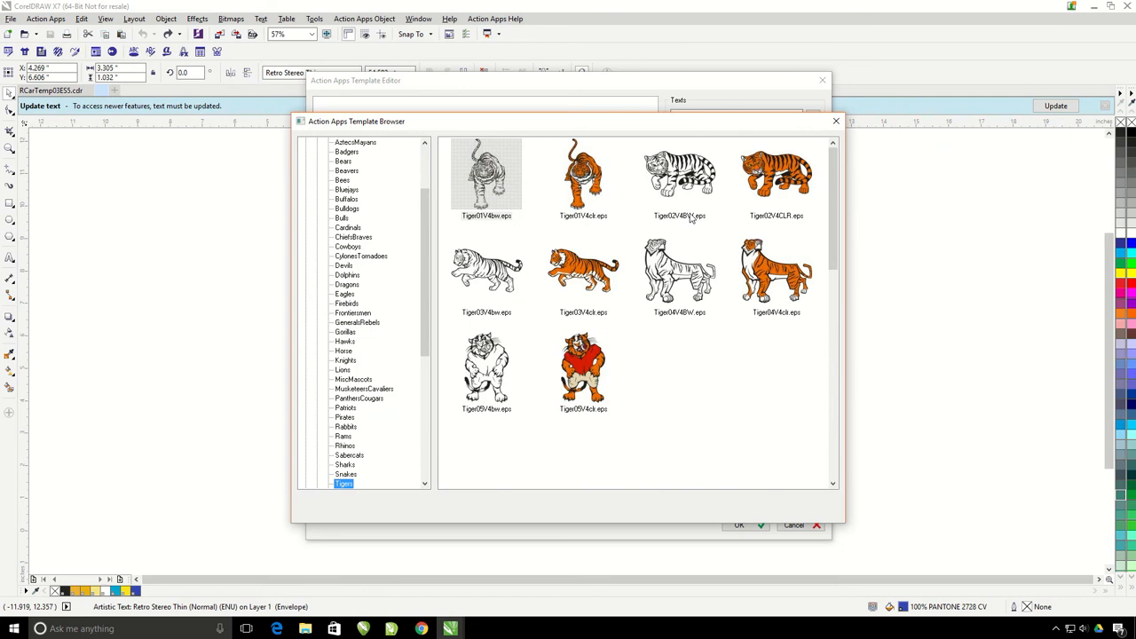
scroll(down, 3)
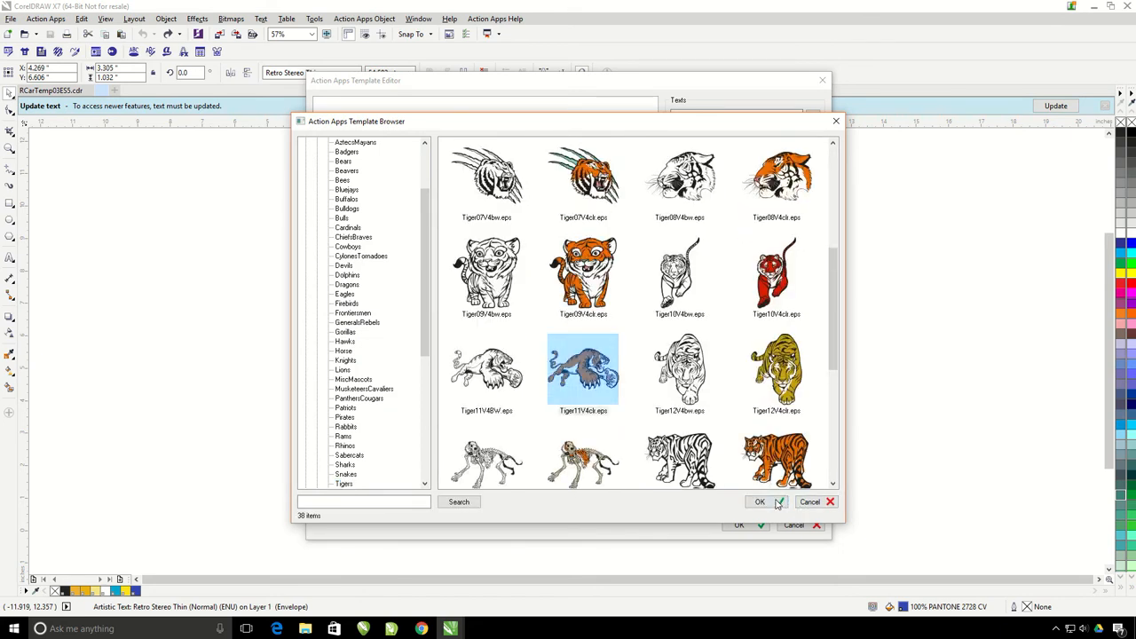
click(760, 501)
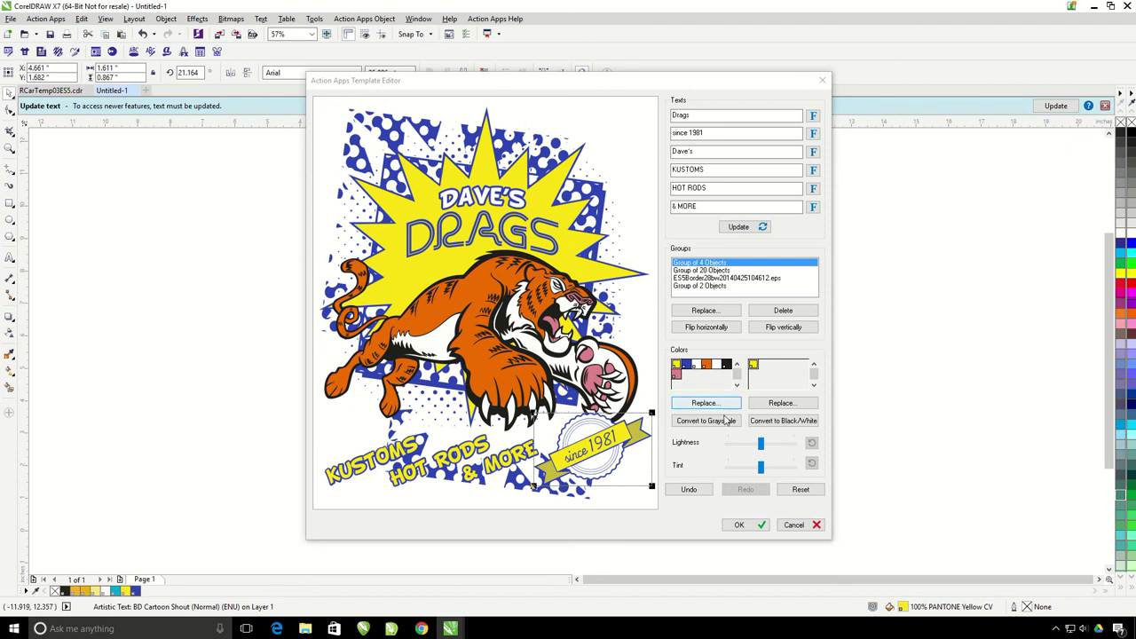
Convert the whole Dave's Drags tiger design to grayscale via the Colors section.
click(707, 421)
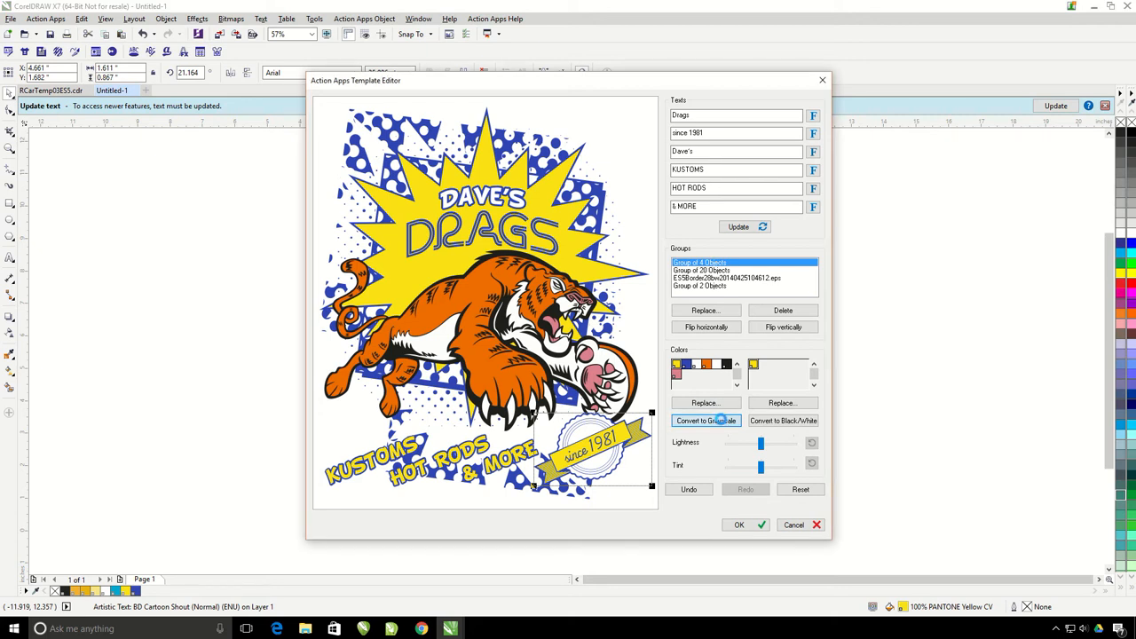
click(707, 419)
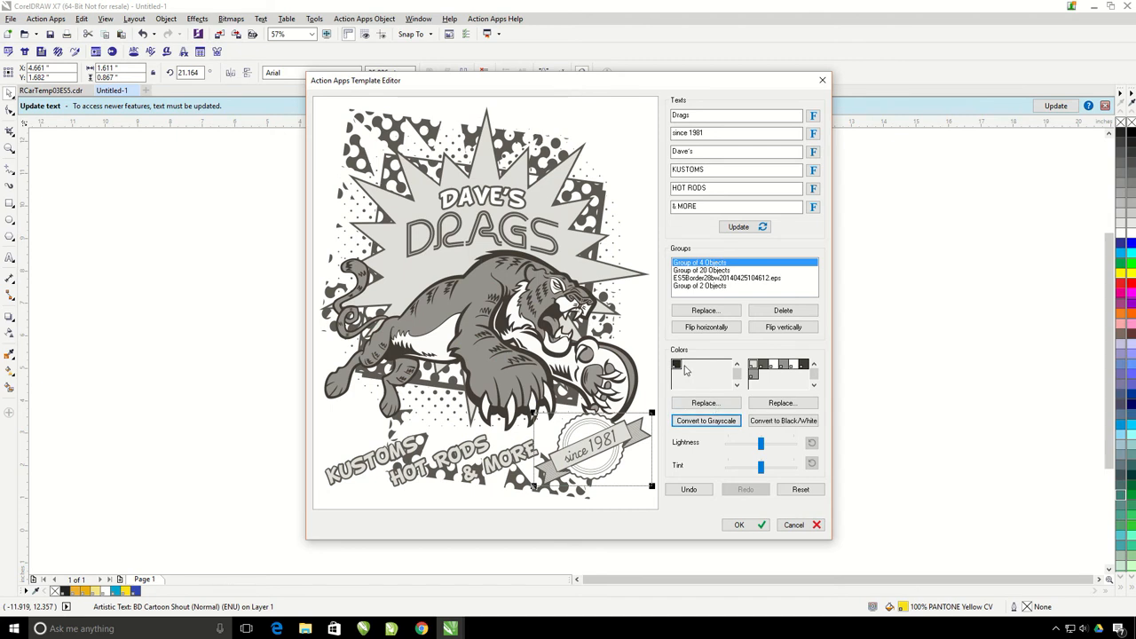
mouse_move(678, 367)
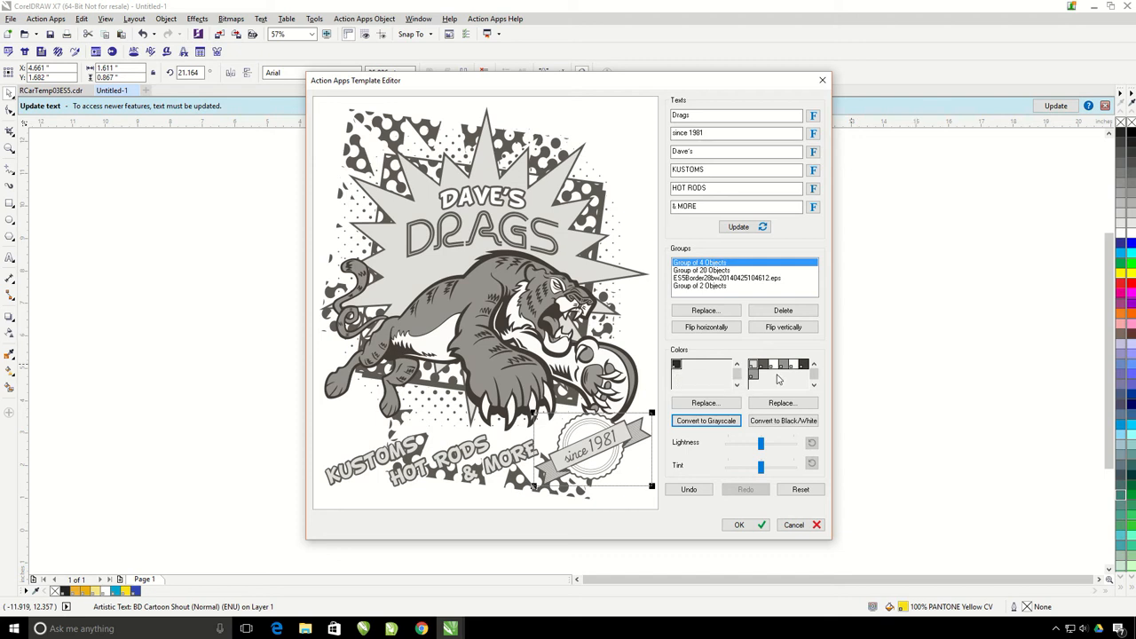
mouse_move(760, 376)
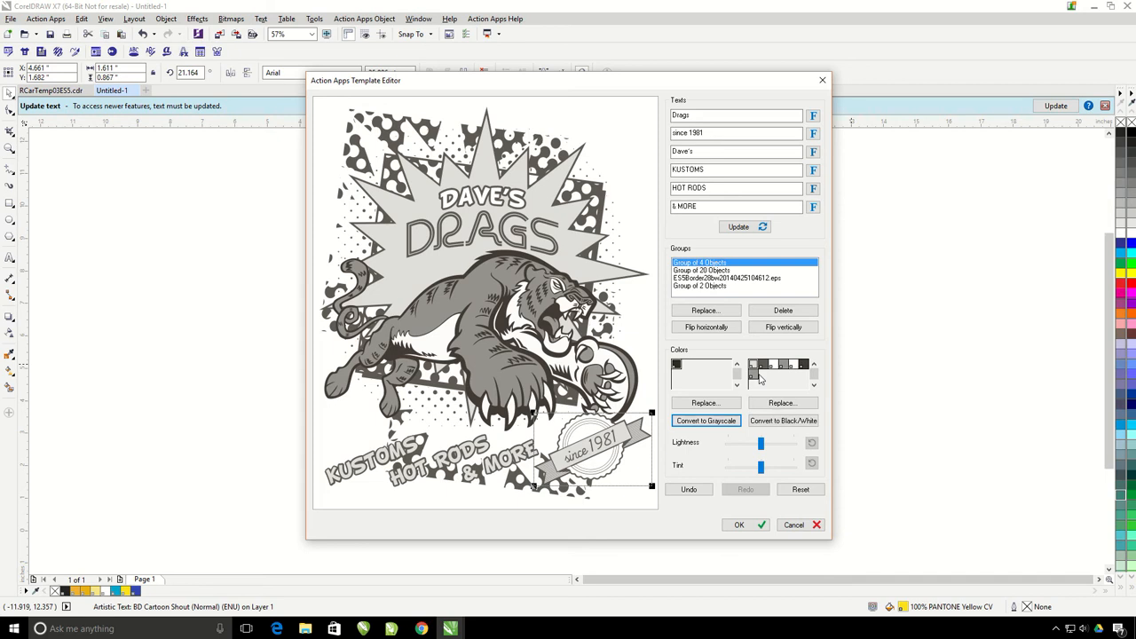
mouse_move(802, 365)
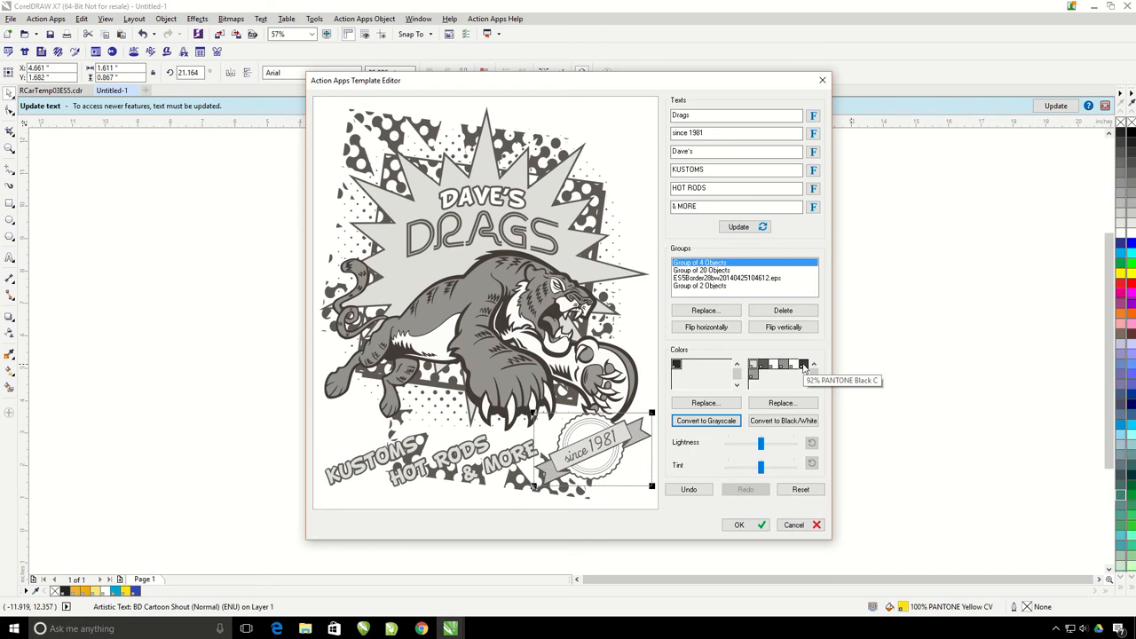
mouse_move(803, 378)
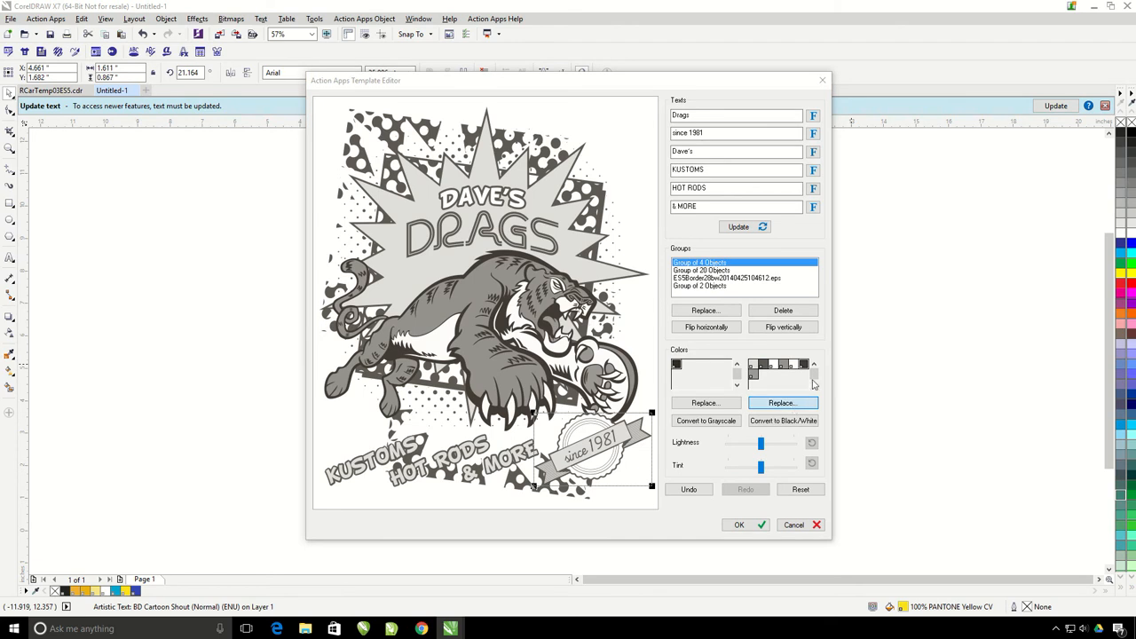
Replace the dark and light gray inks with purple Pantone swatches from the Select Color palette.
click(781, 402)
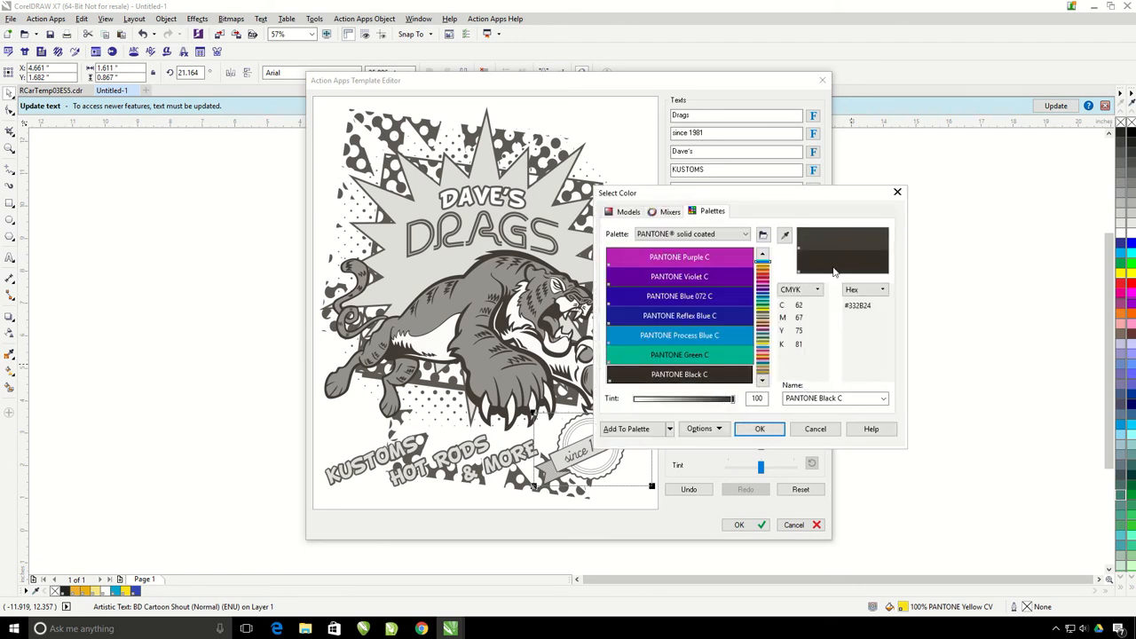
click(760, 428)
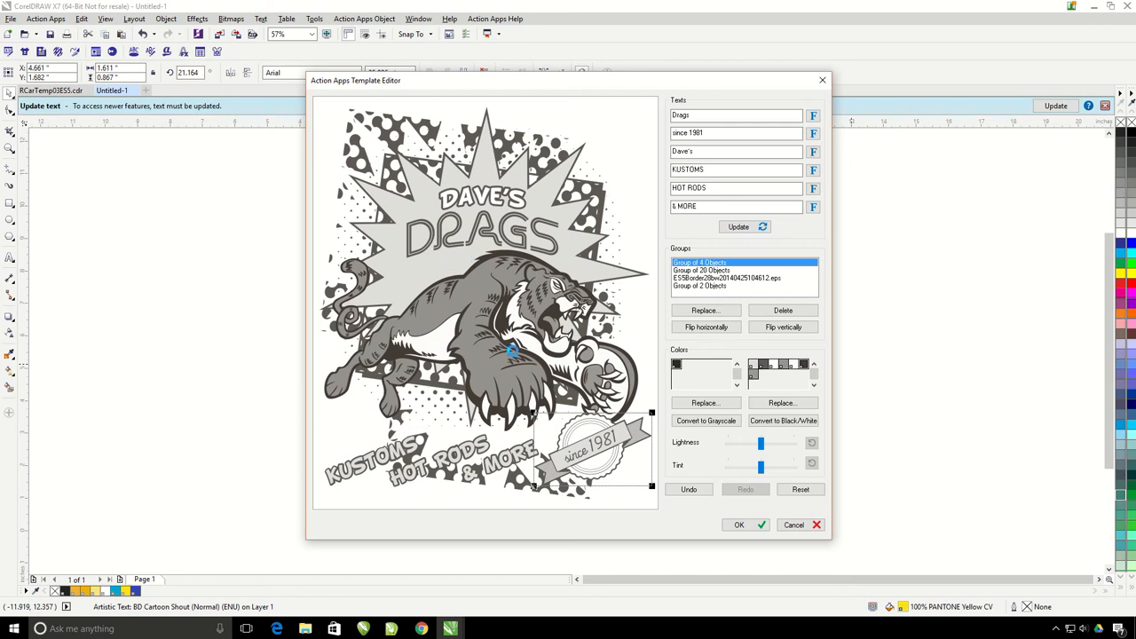
click(783, 403)
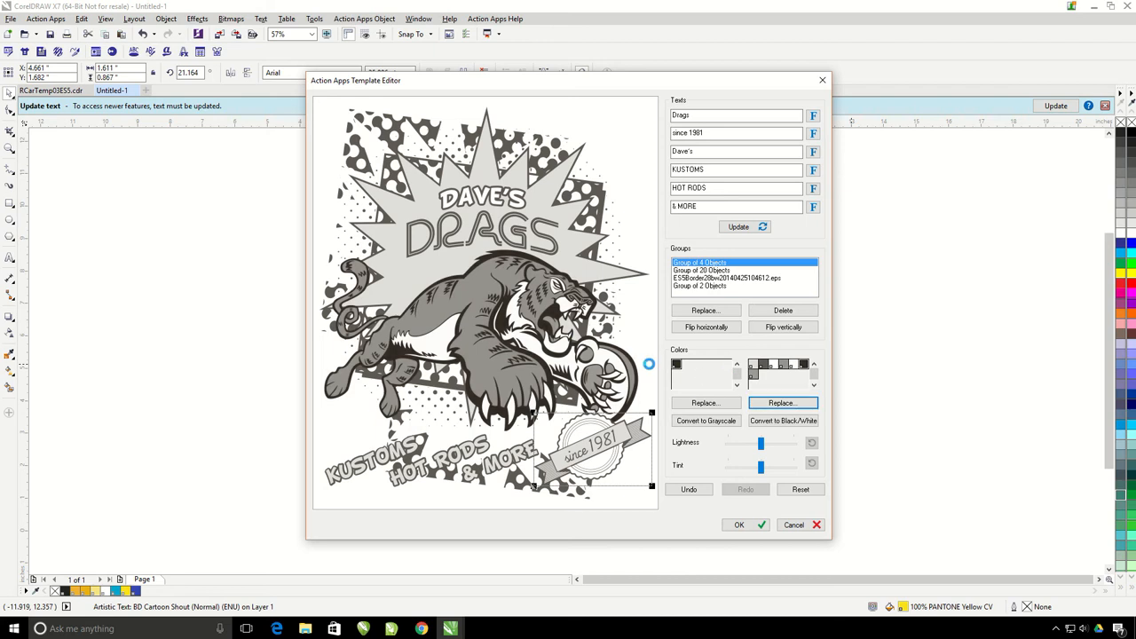
mouse_move(677, 366)
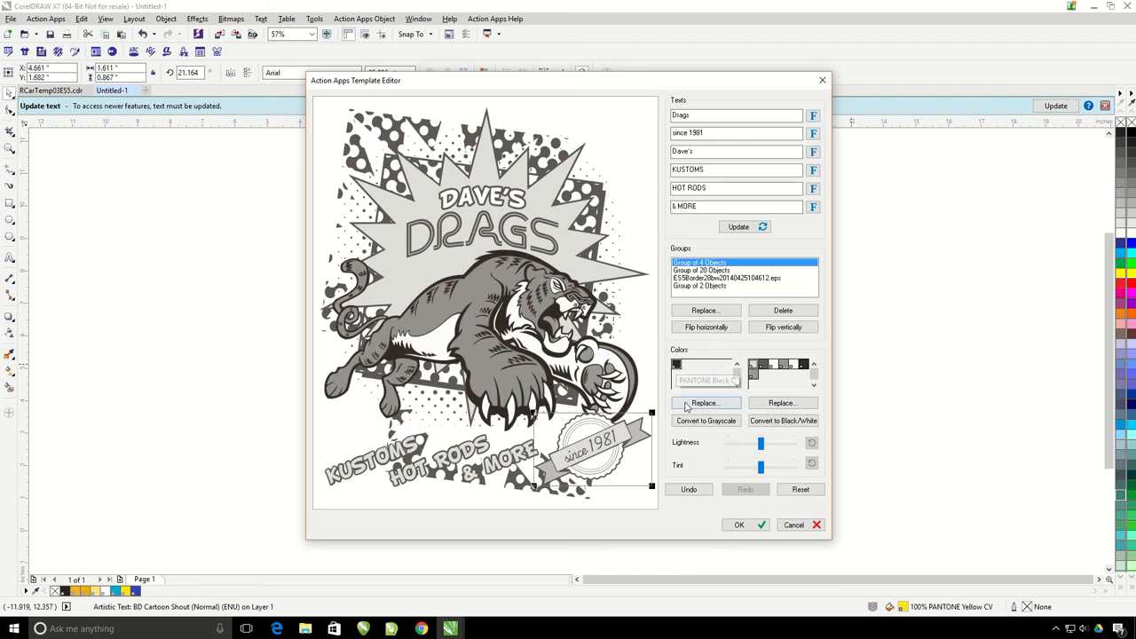
click(707, 401)
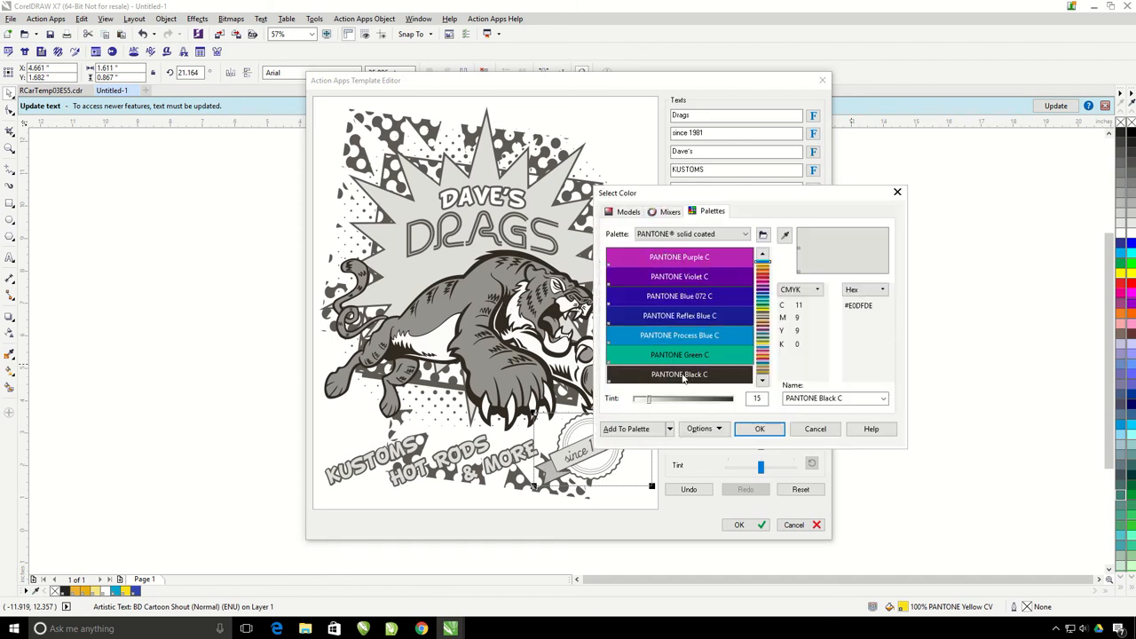
click(760, 428)
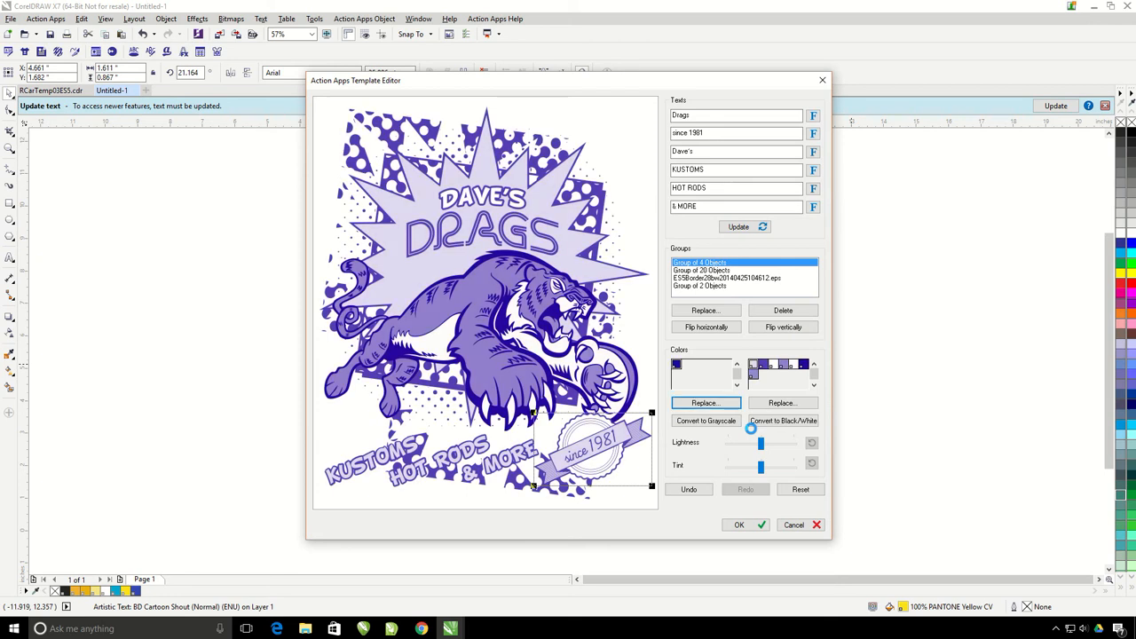
mouse_move(753, 433)
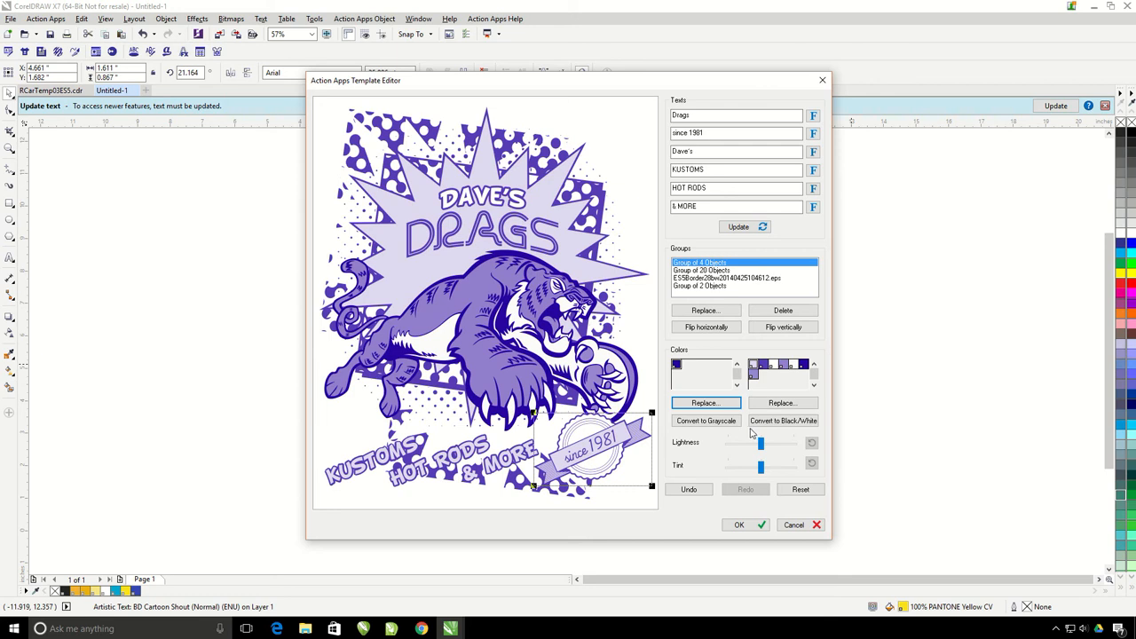
Reset the template to the original blue-and-yellow hot-rod car design.
click(801, 490)
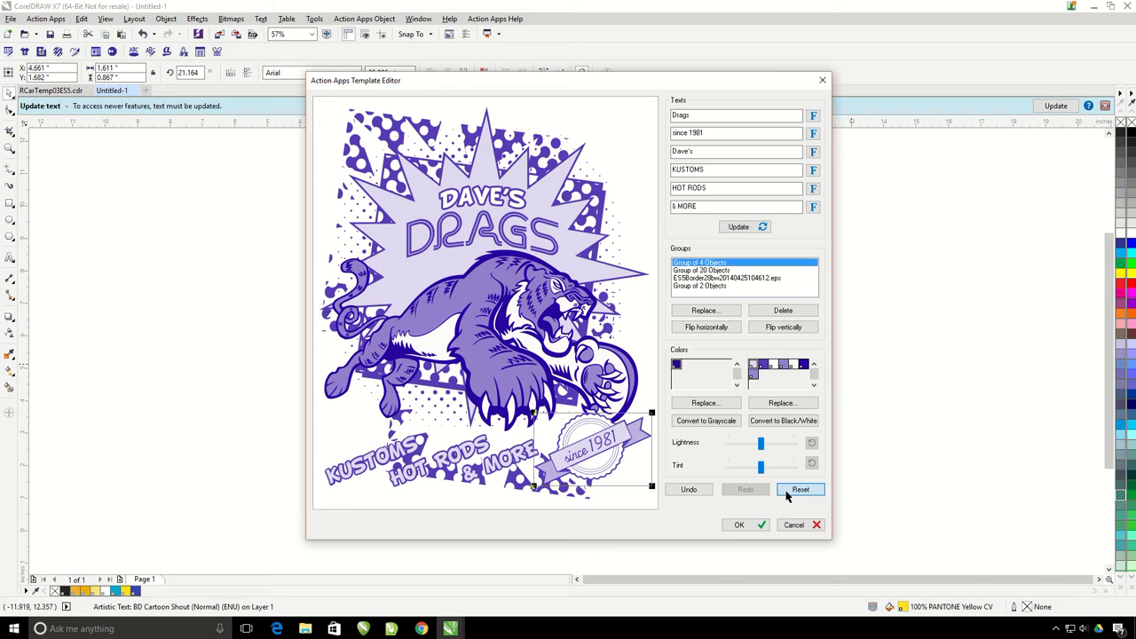
click(799, 490)
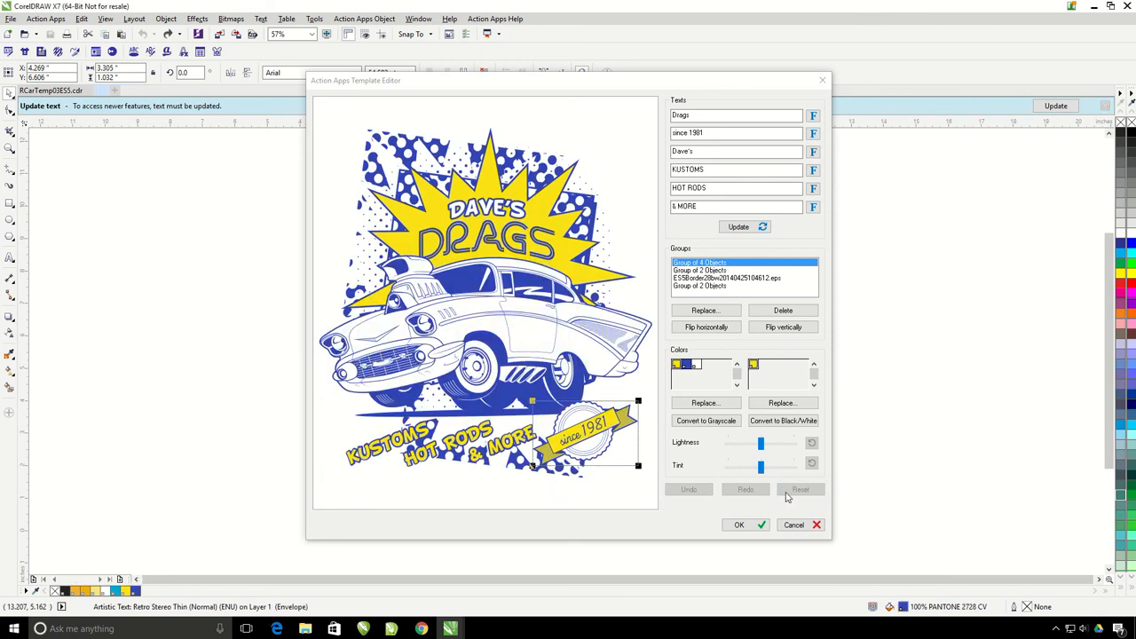
mouse_move(778, 353)
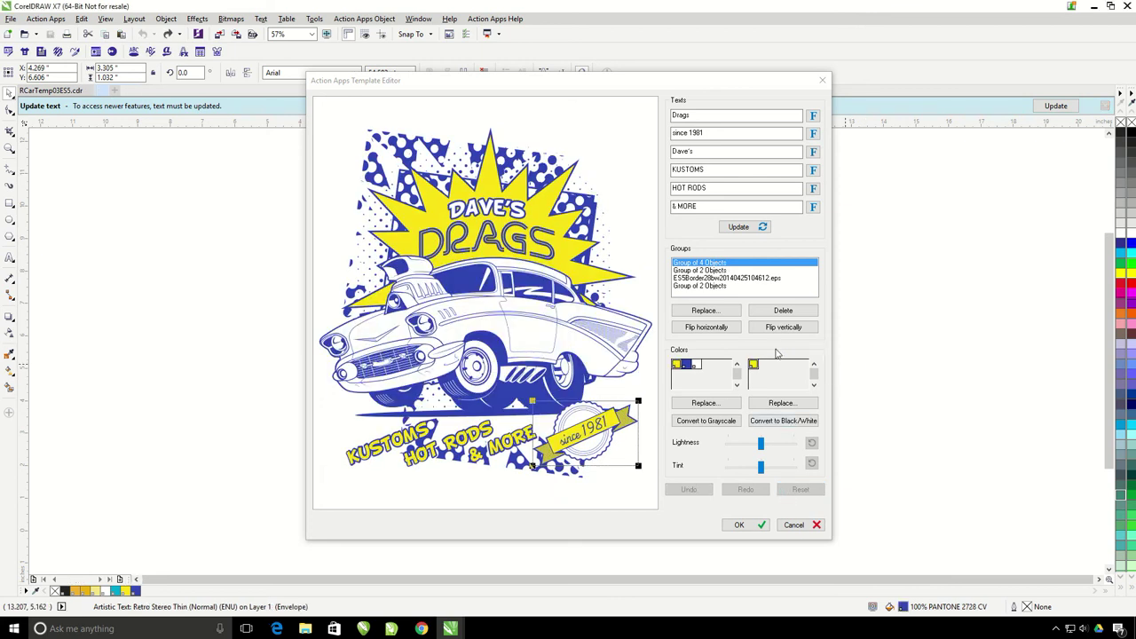
mouse_move(584, 341)
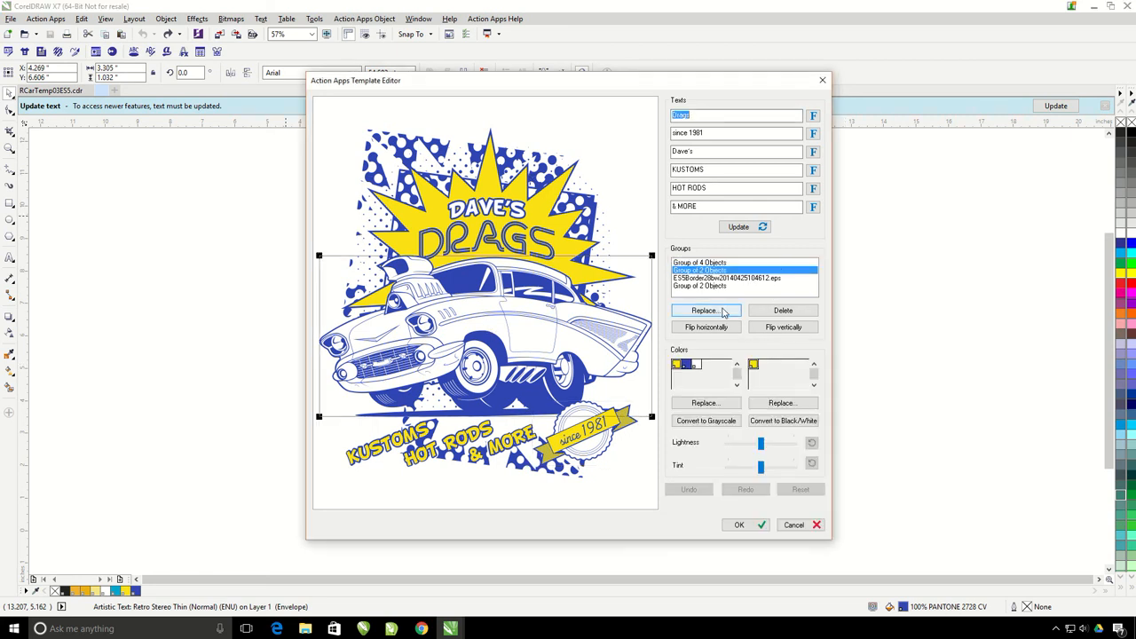
Replace the car group with the black-and-white leaping tiger Tiger11H4bw.
click(707, 309)
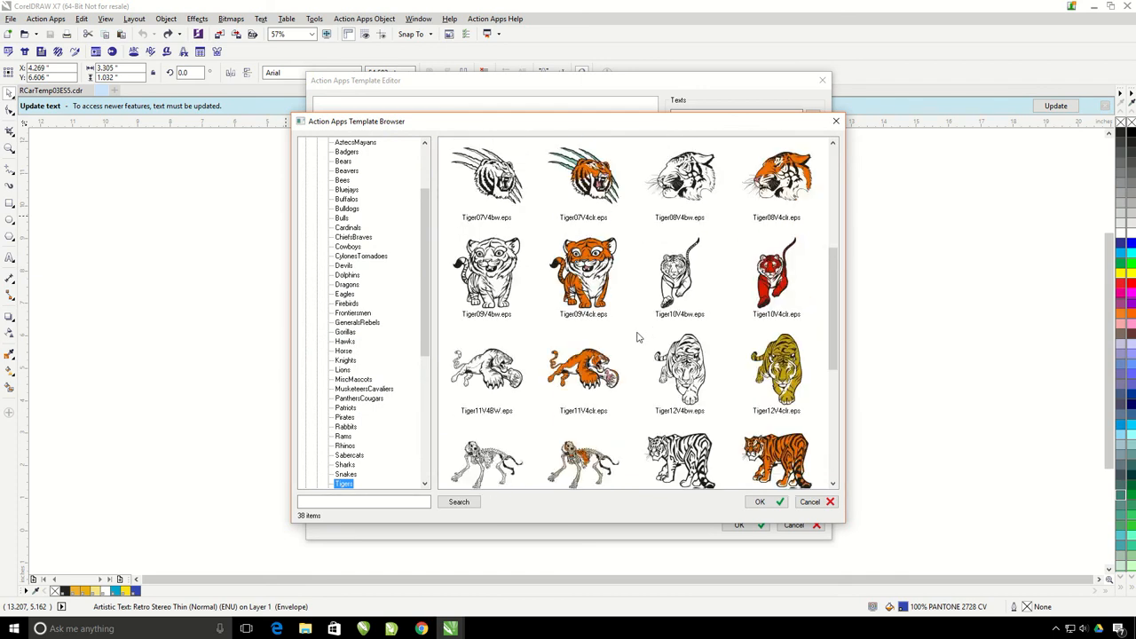
click(487, 367)
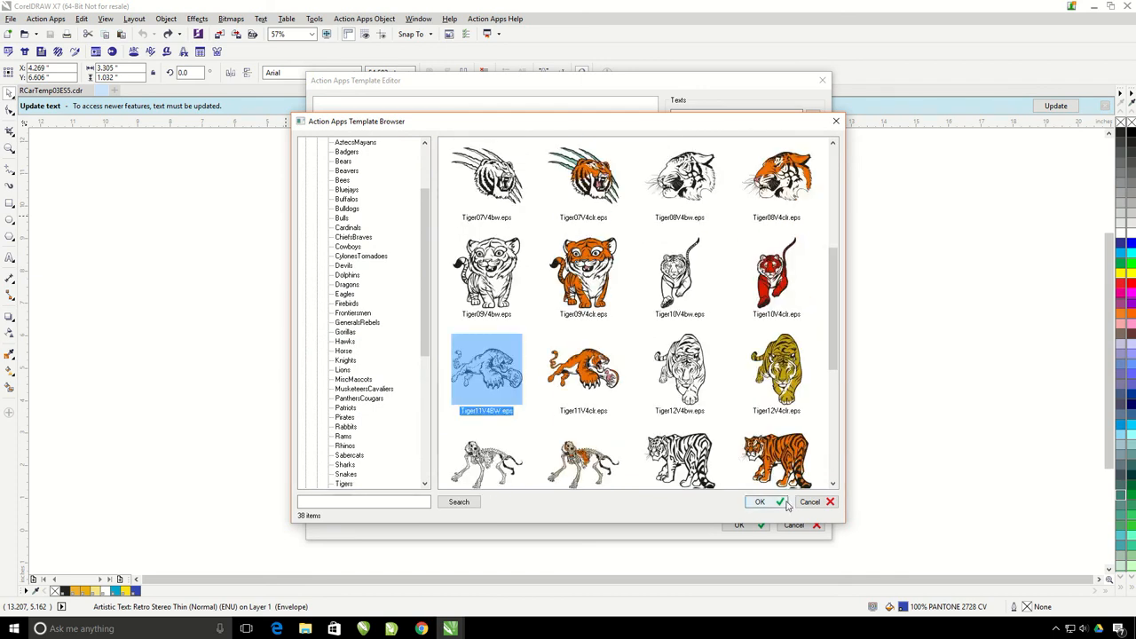
click(762, 501)
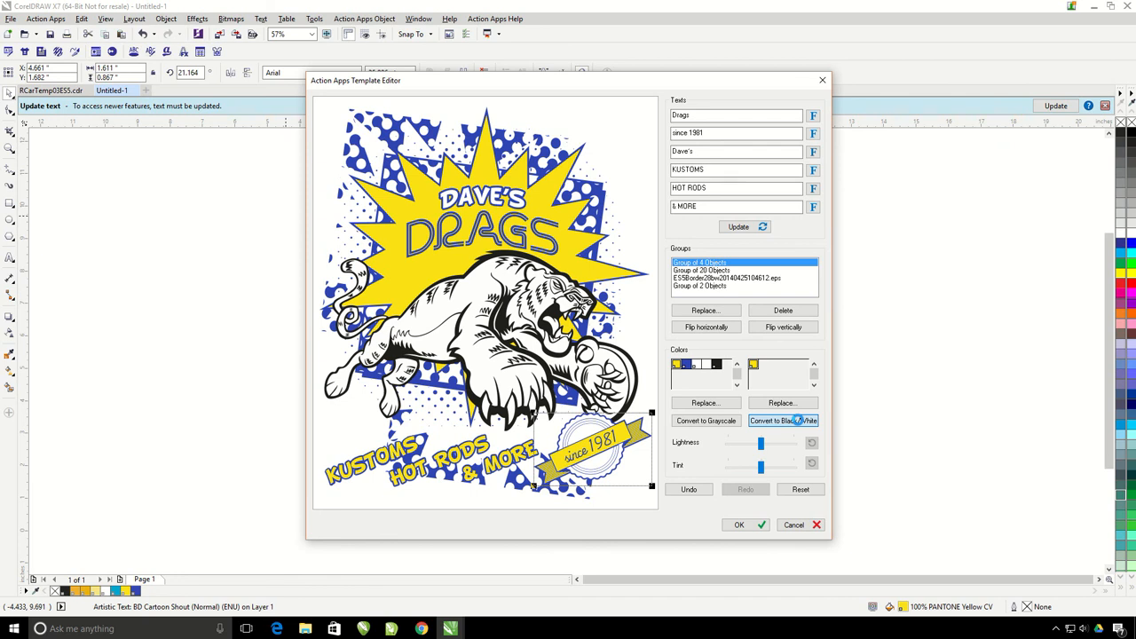
Convert the design to black/white and recolor its single ink to PANTONE Violet C.
click(783, 419)
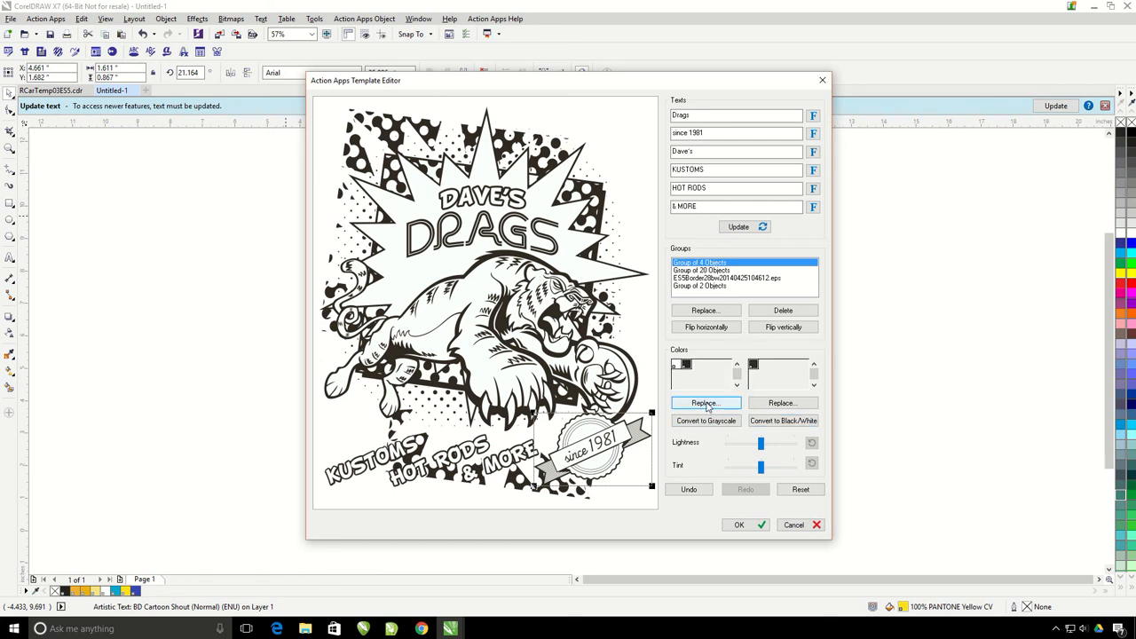
click(707, 403)
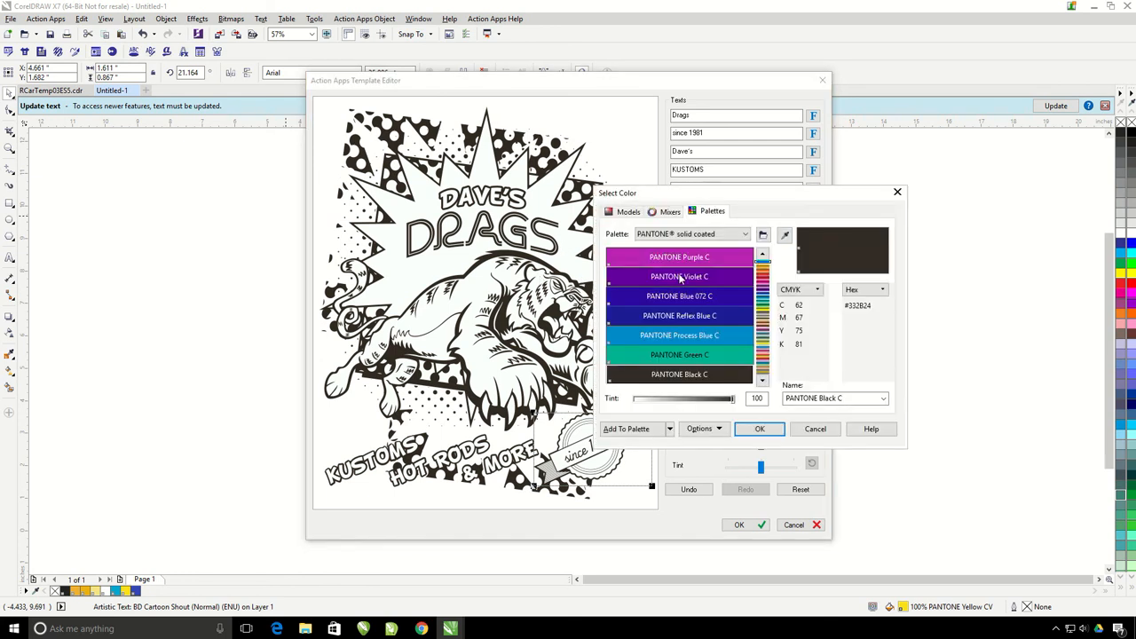
click(760, 428)
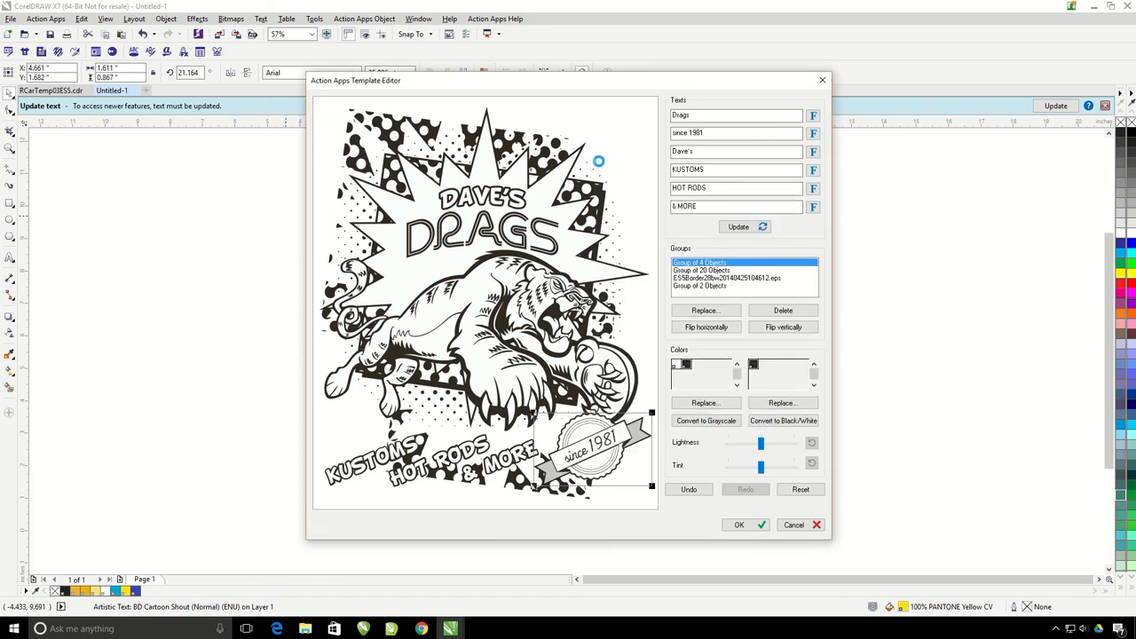
click(707, 403)
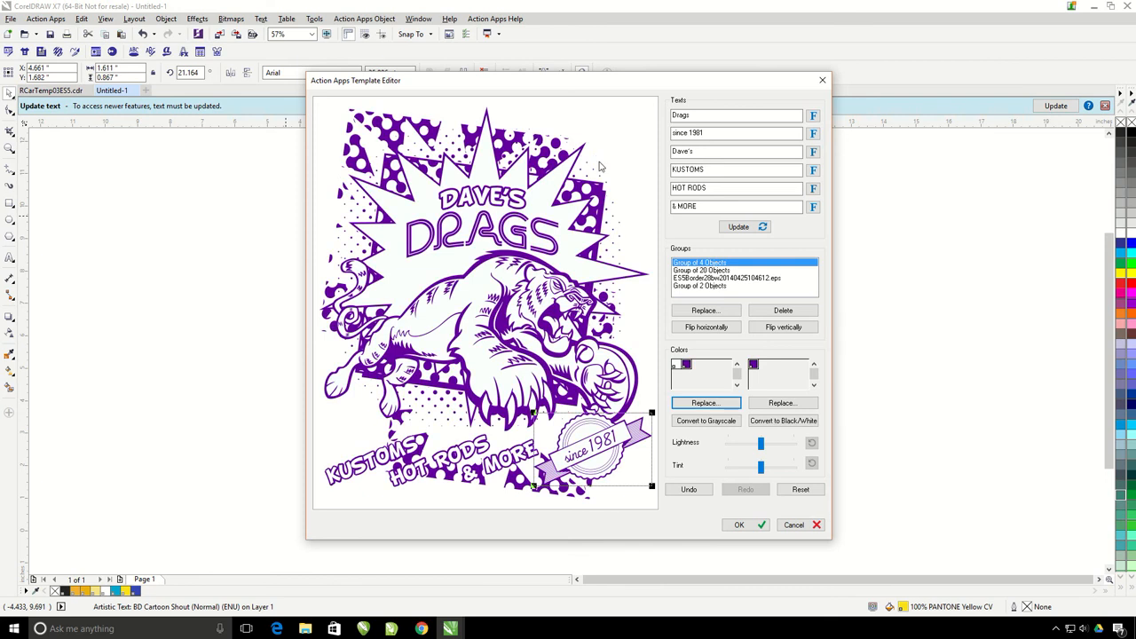